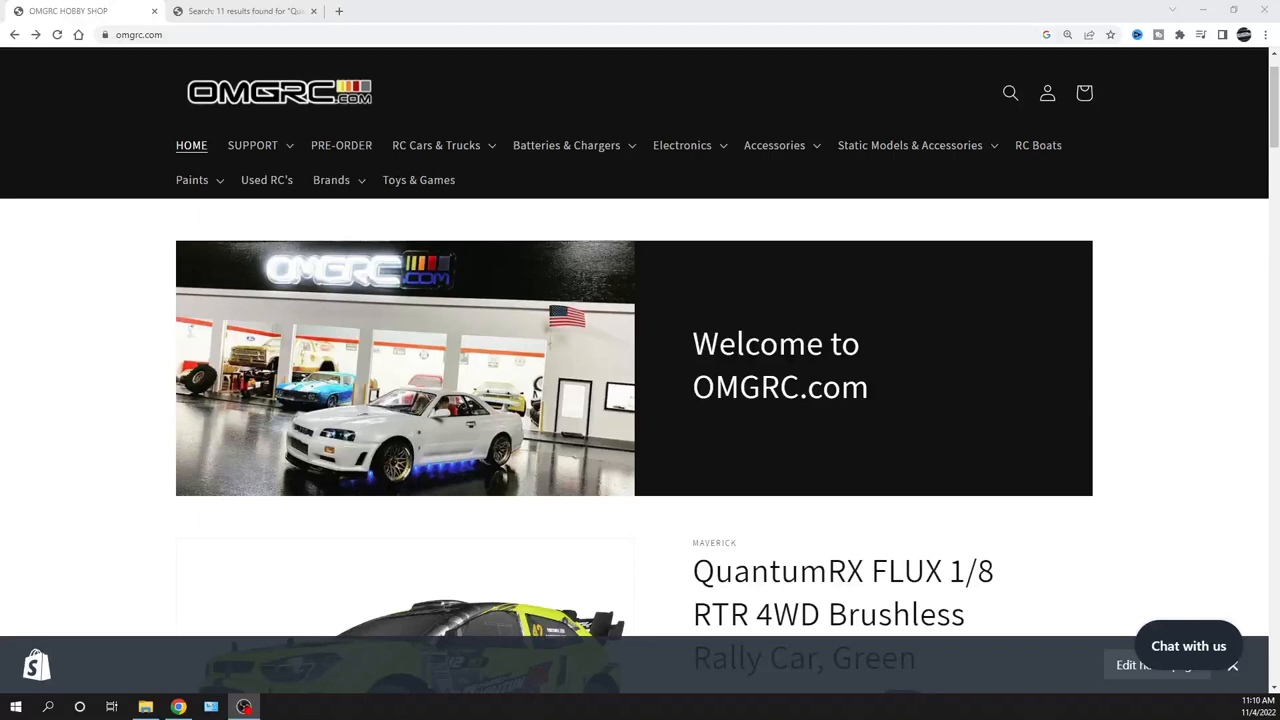
mouse_move(1077, 581)
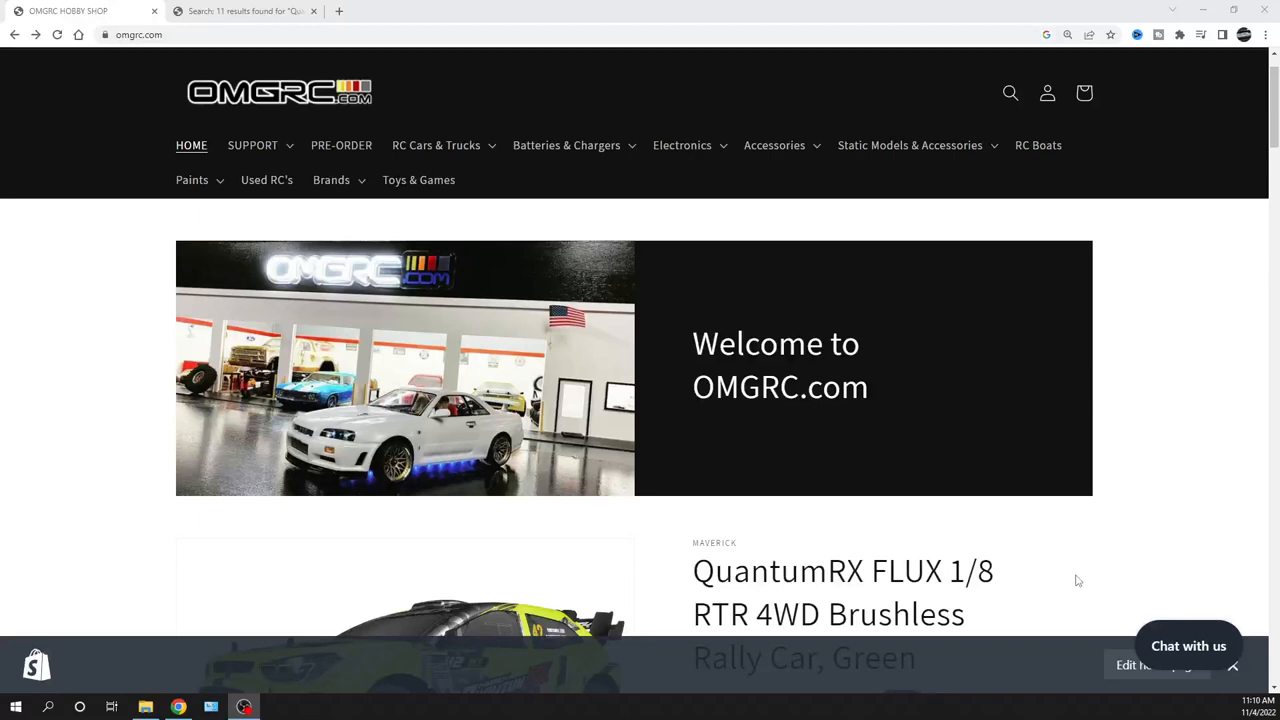
Switch to the QuantumRX FLUX 1/8 results tab and browse the 11 RC vehicle listings.
scroll("down", 3)
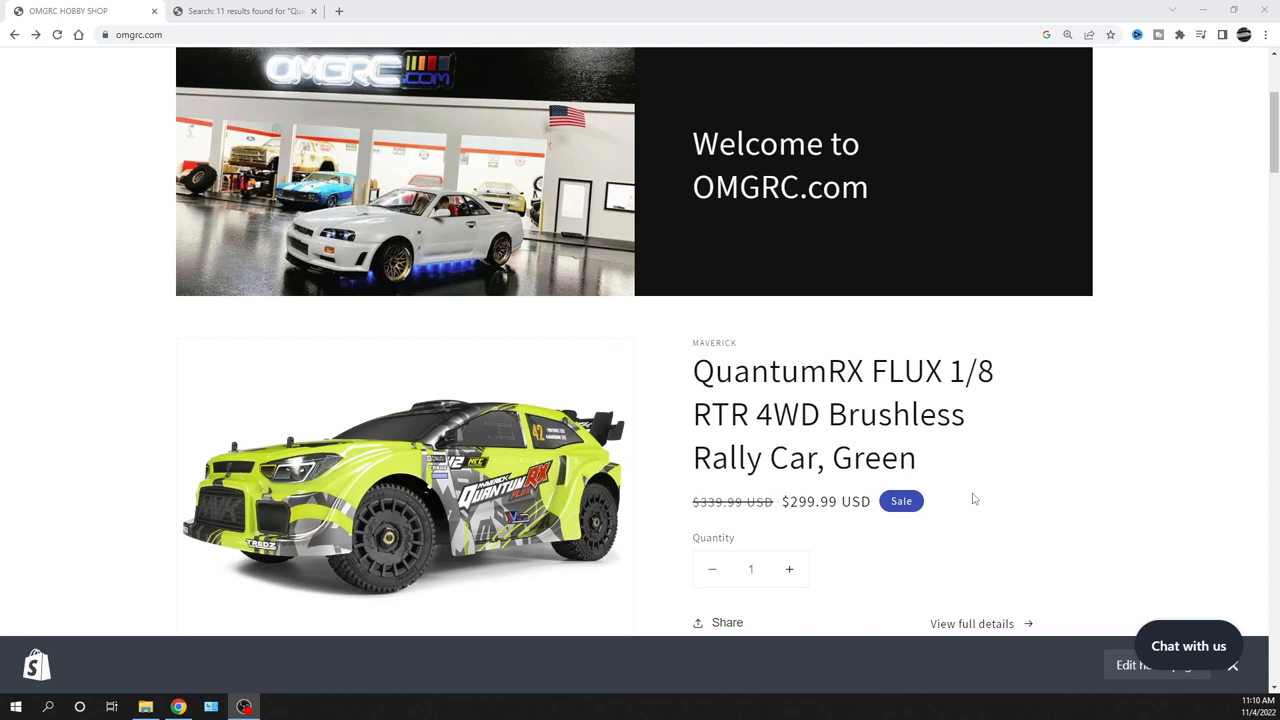
mouse_move(881, 435)
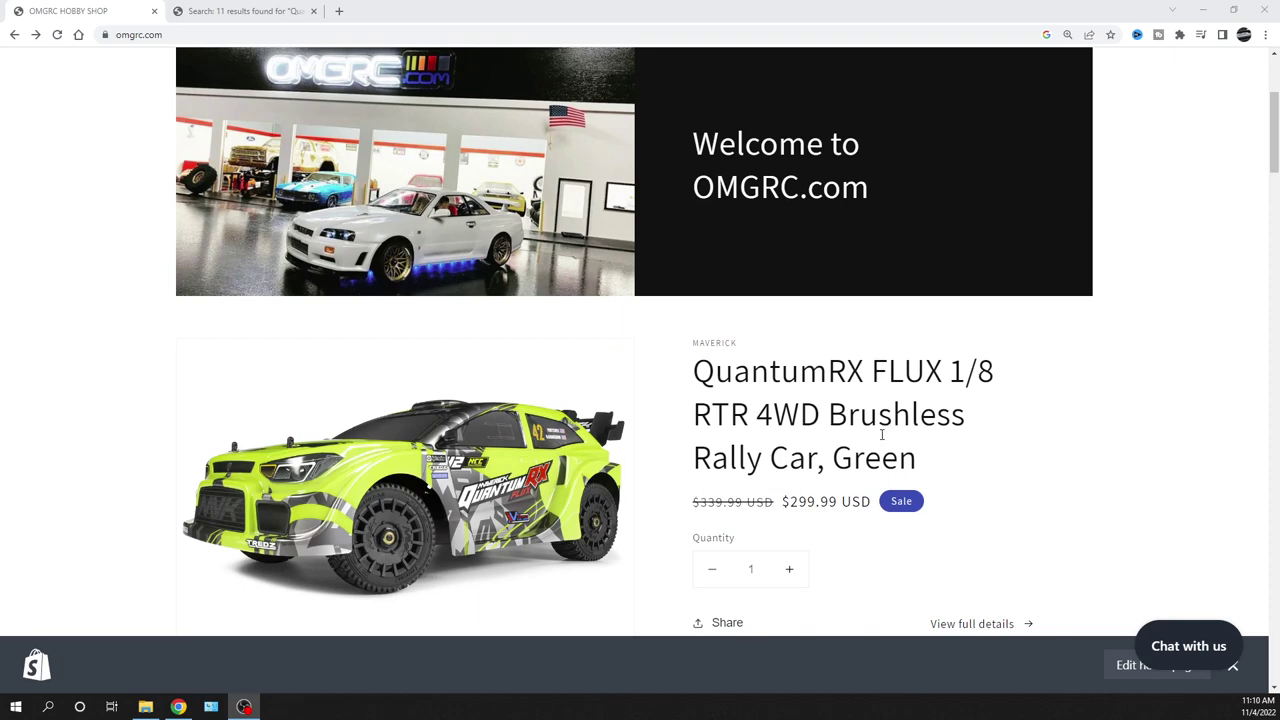
scroll("down", 3)
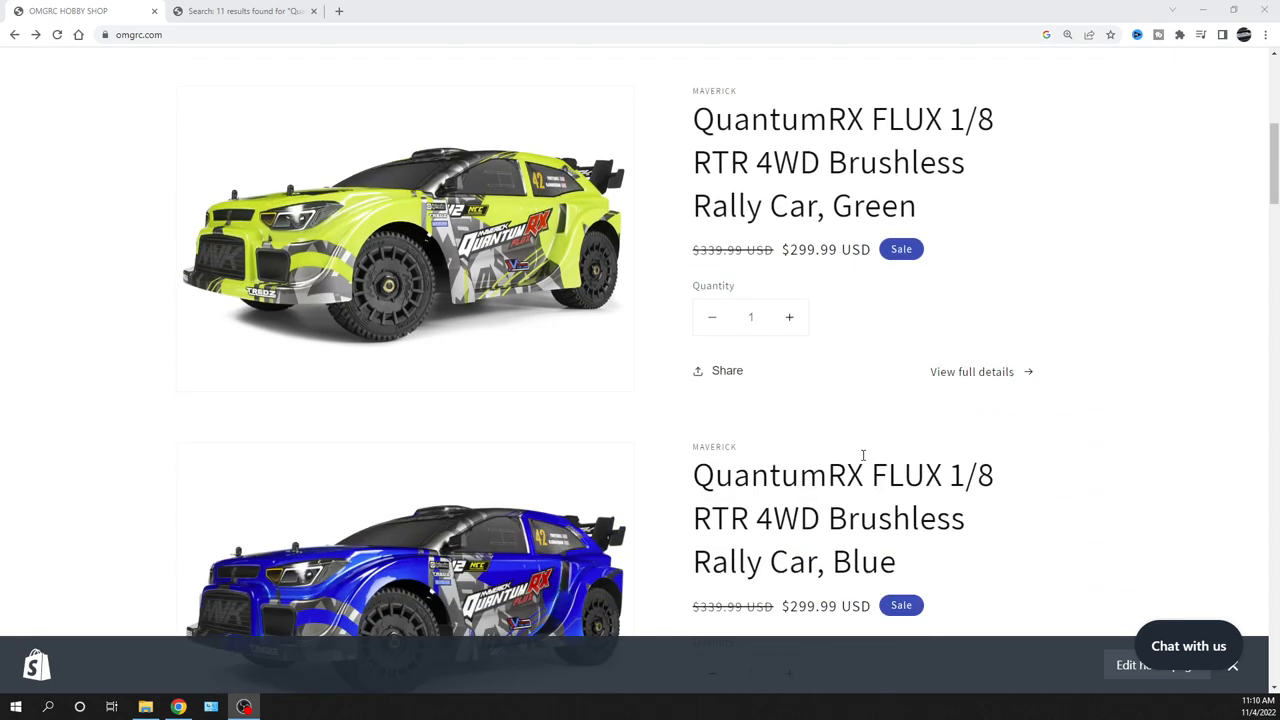
scroll("down", 3)
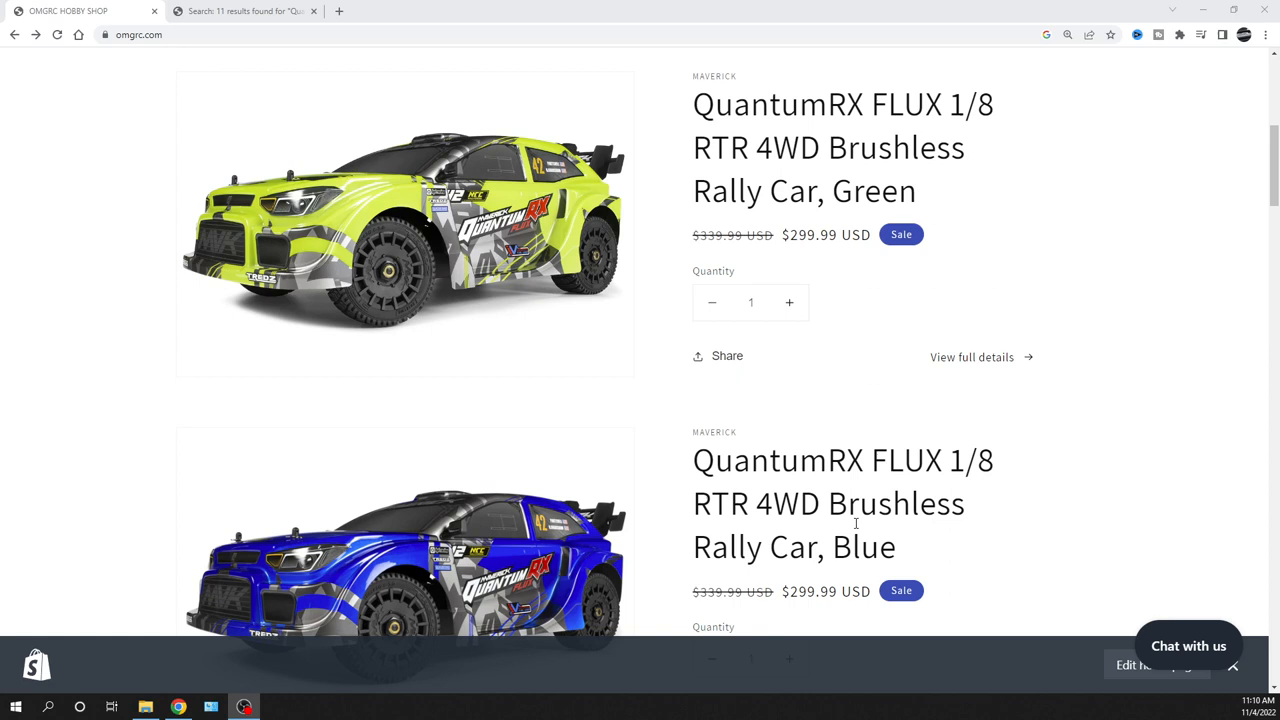
mouse_move(863, 315)
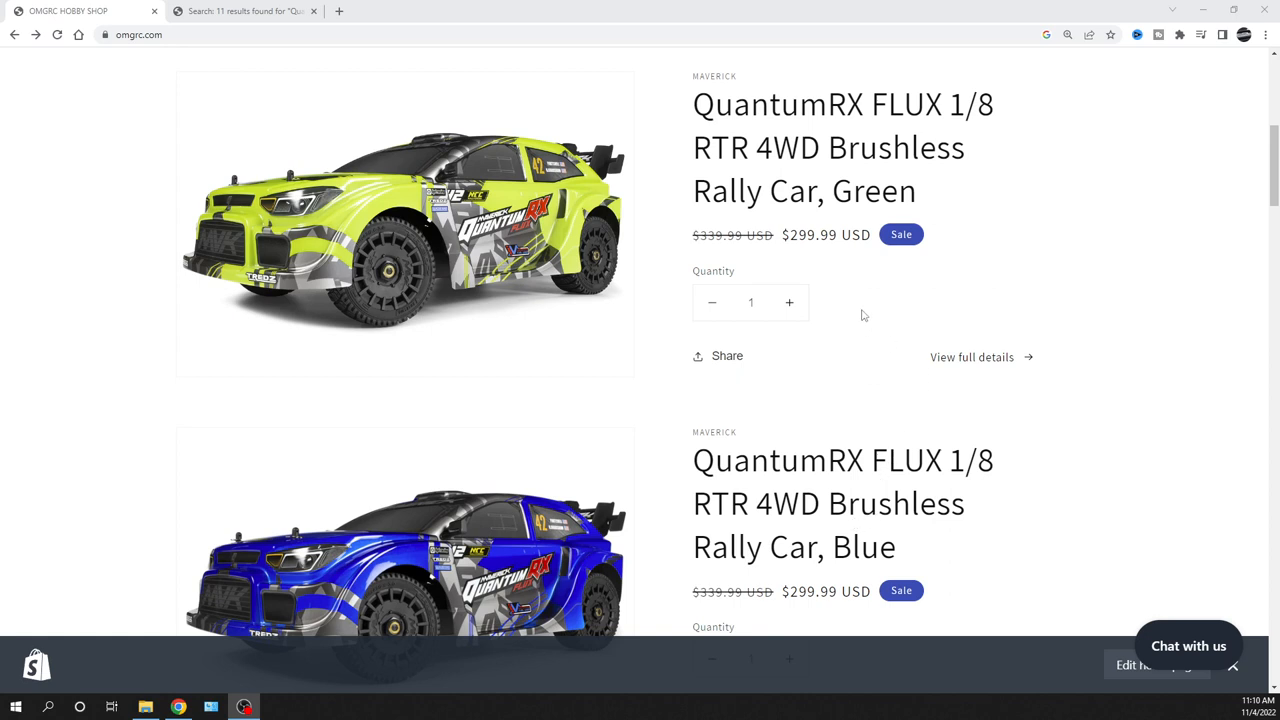
mouse_move(852, 313)
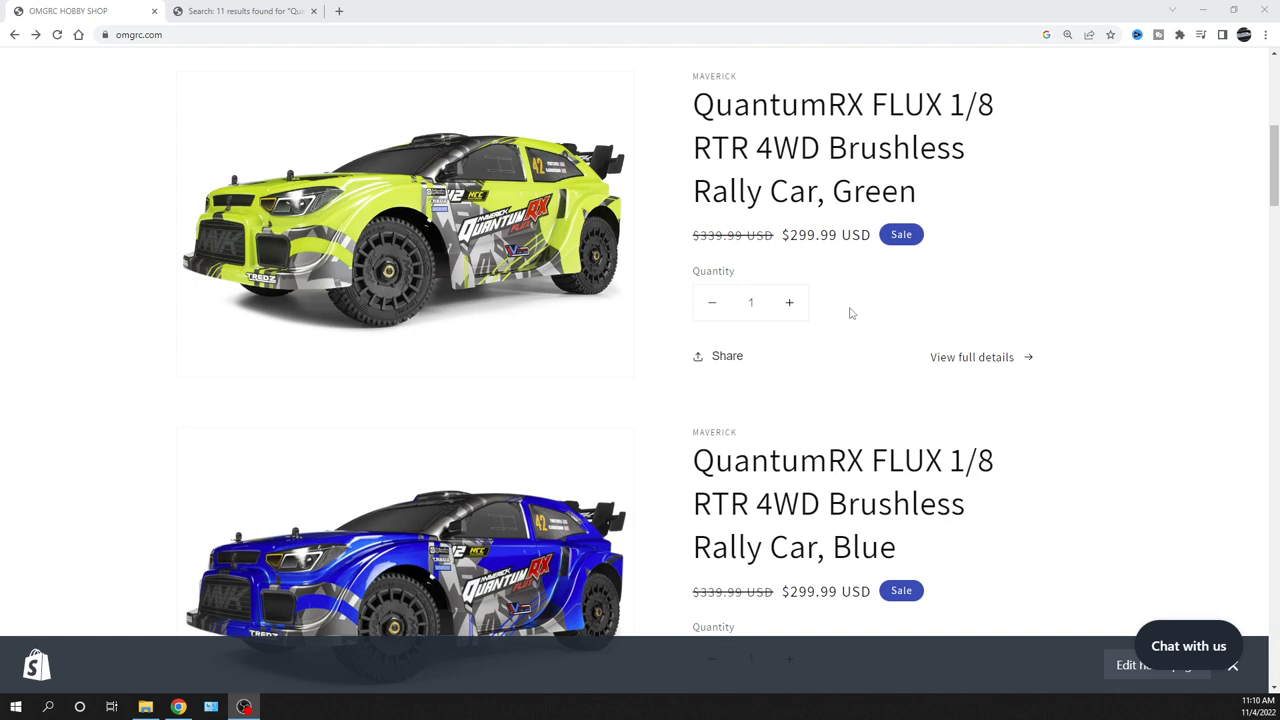
mouse_move(651, 285)
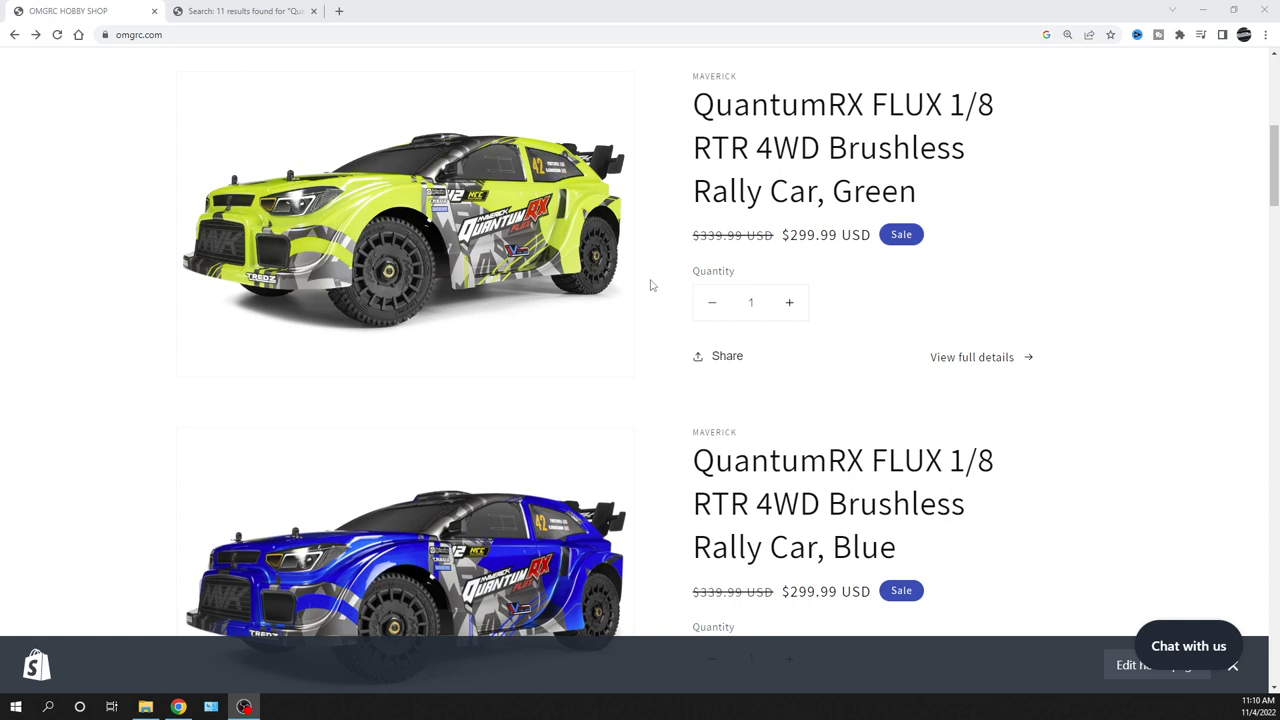
mouse_move(642, 328)
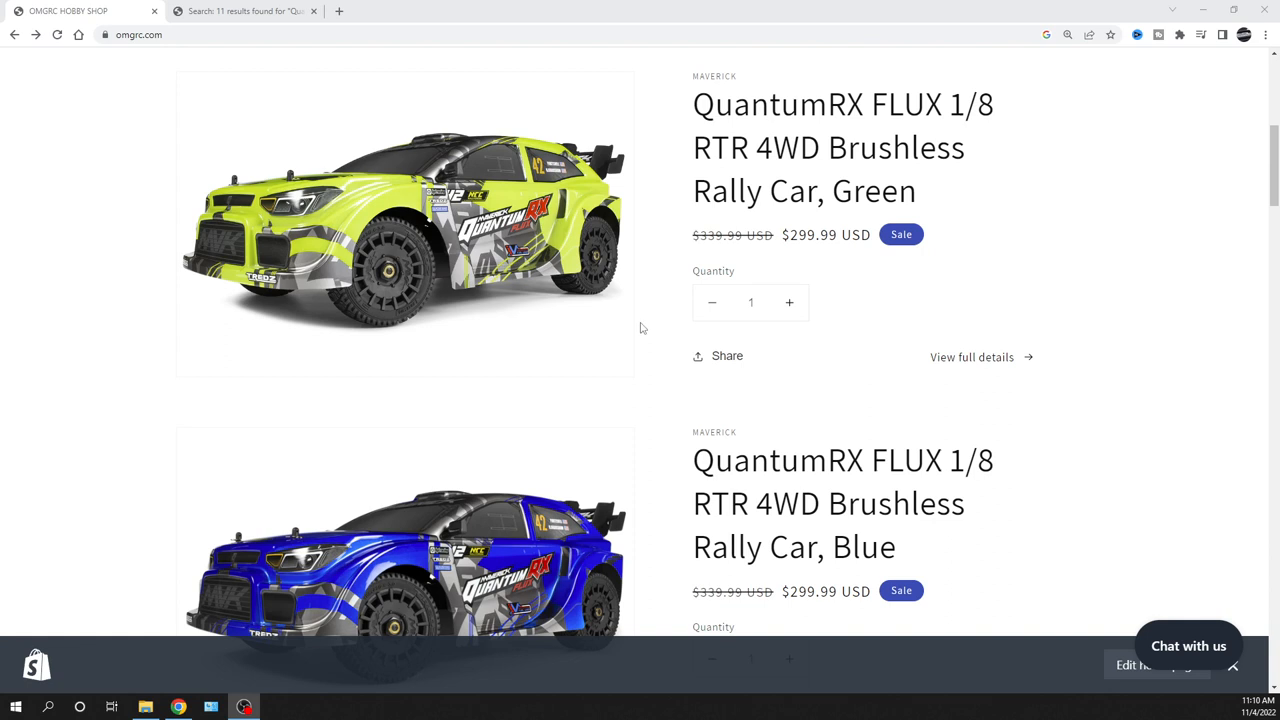
scroll("up", 3)
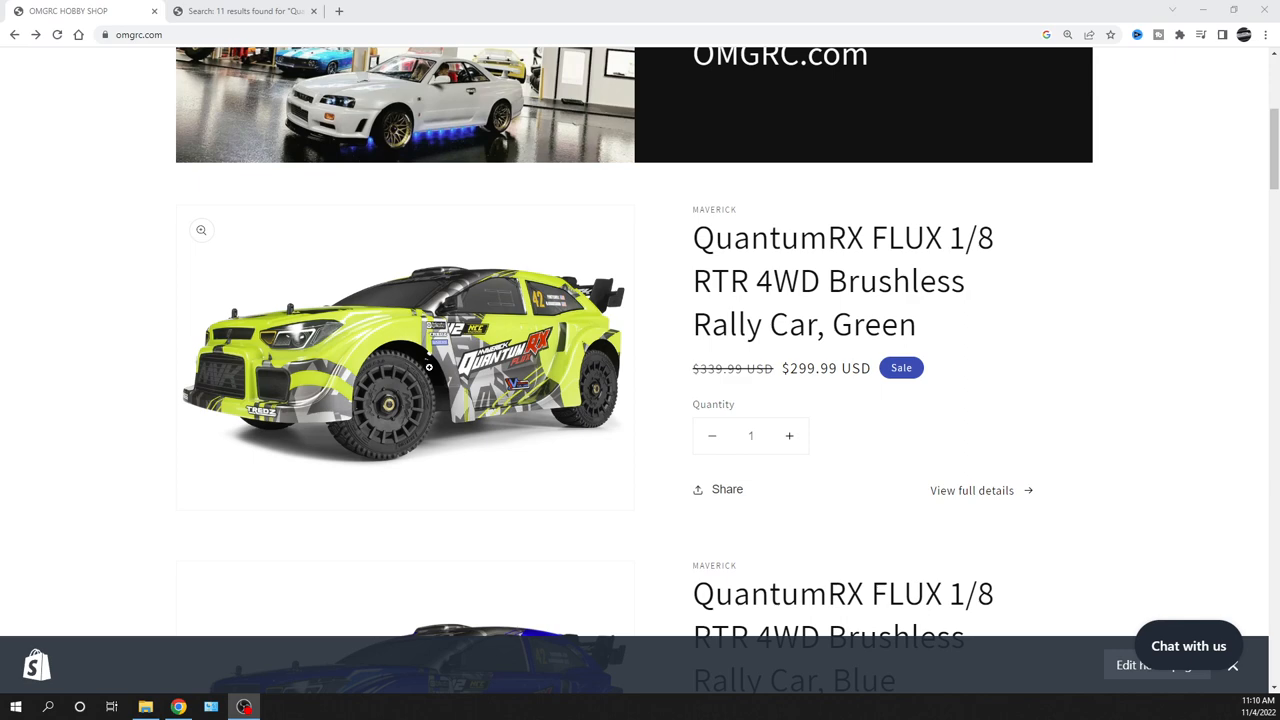
scroll("up", 3)
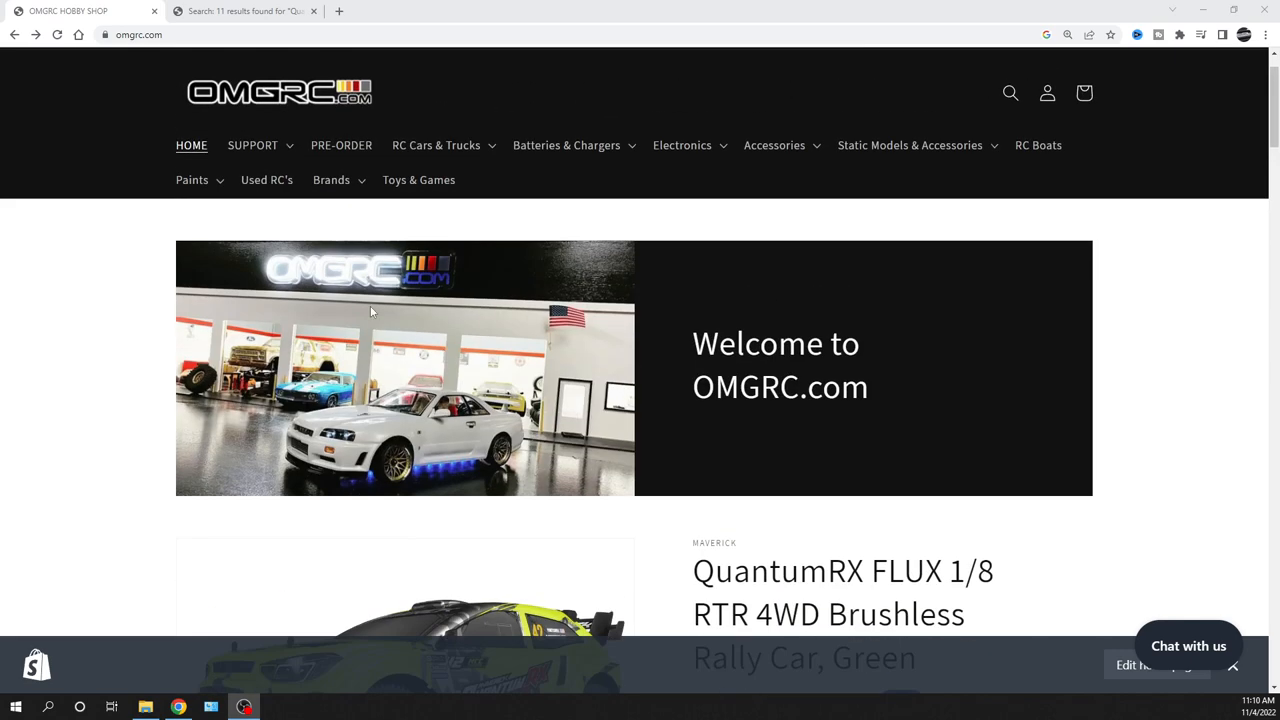
left_click(245, 11)
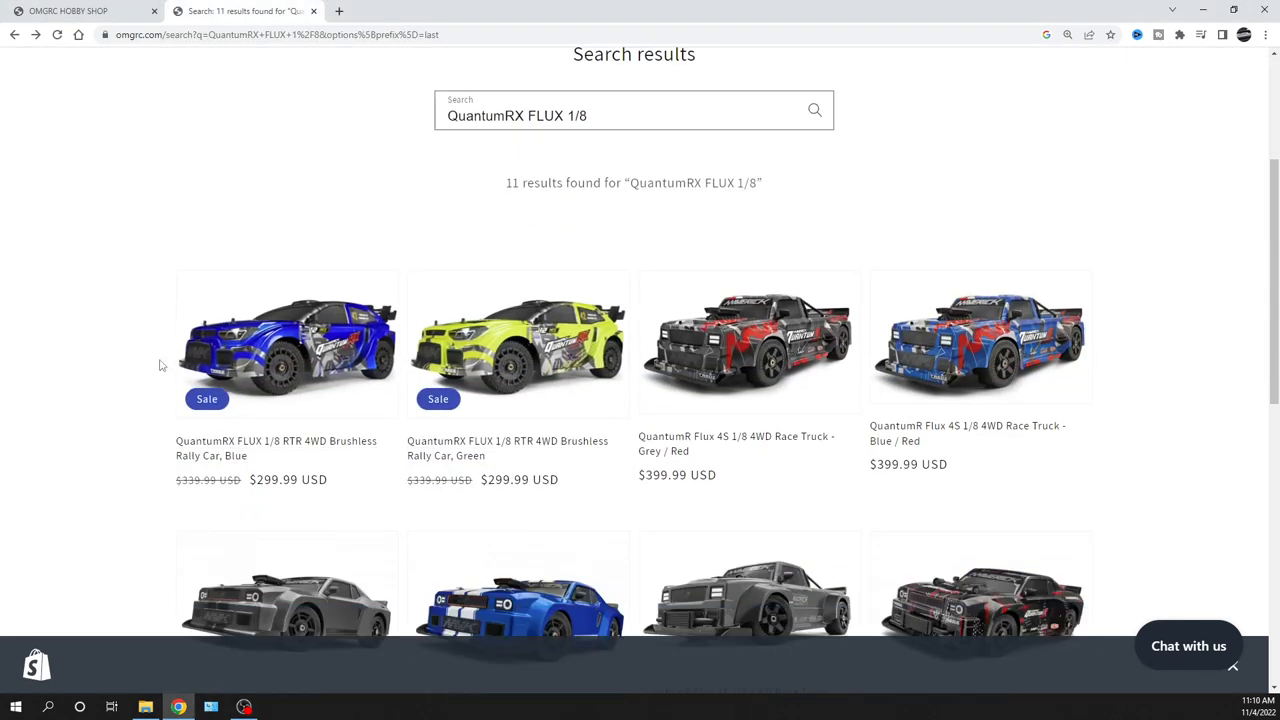
scroll("down", 3)
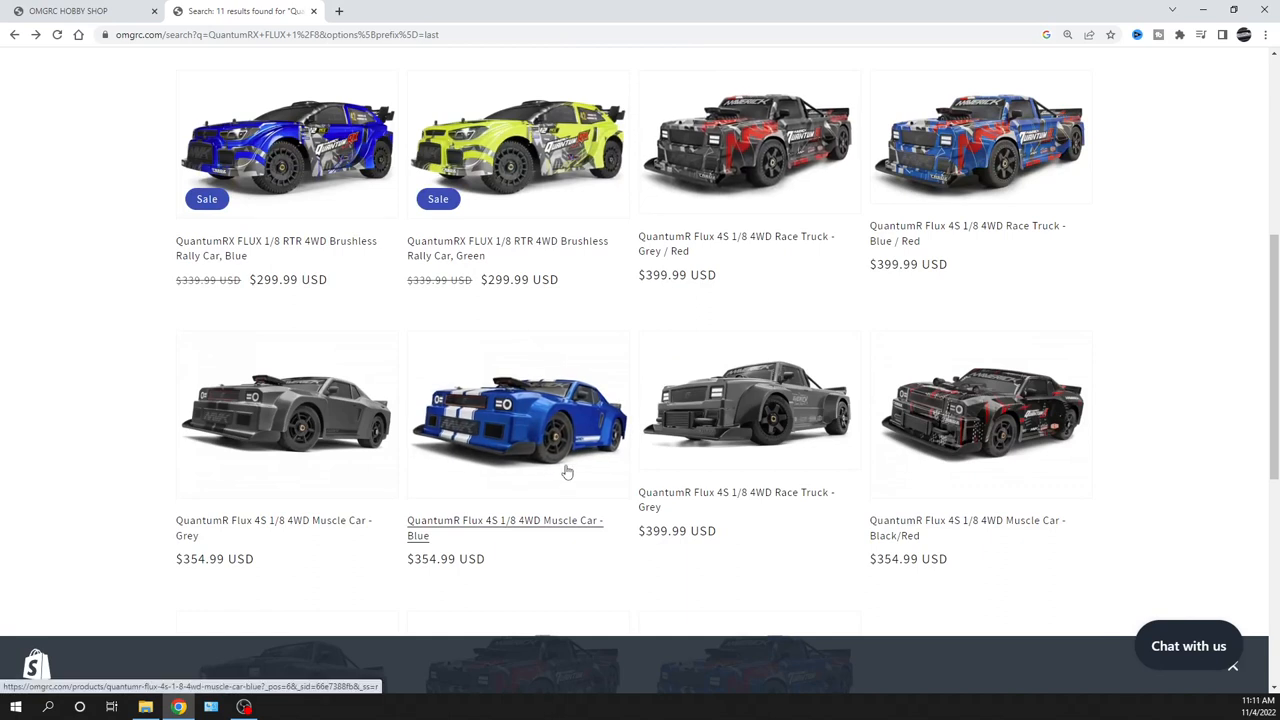
mouse_move(642, 487)
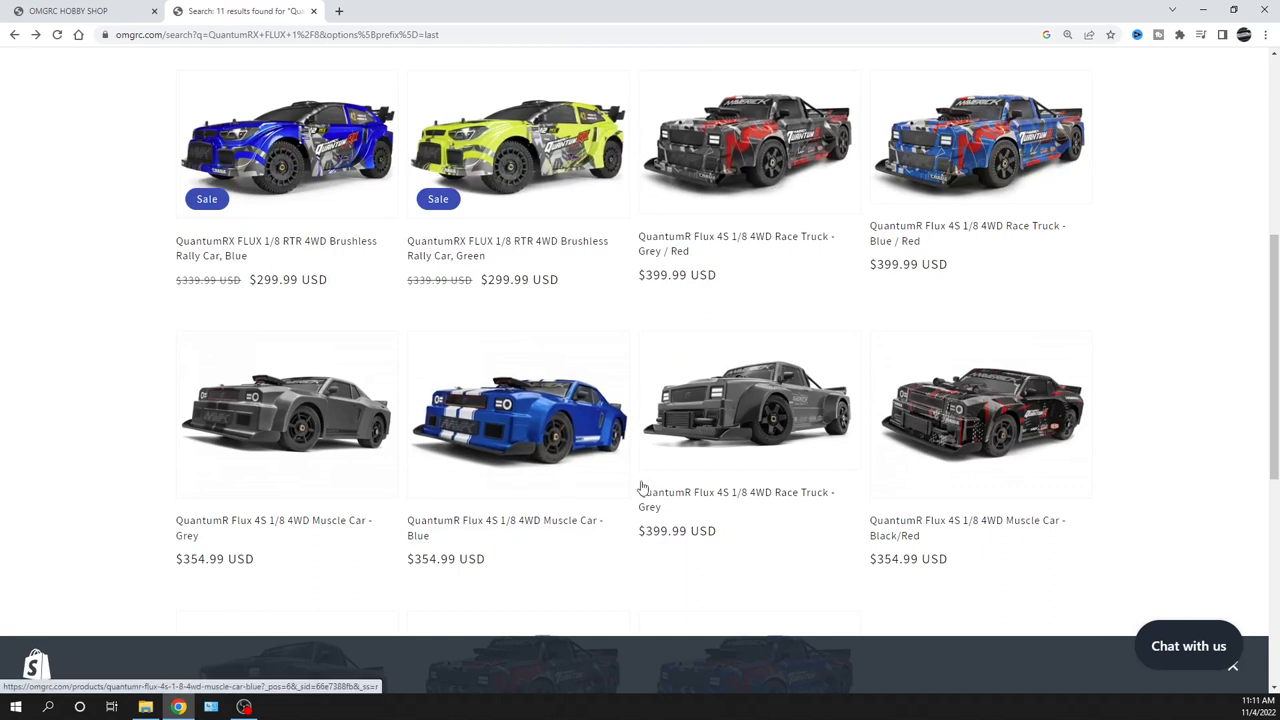
mouse_move(730, 410)
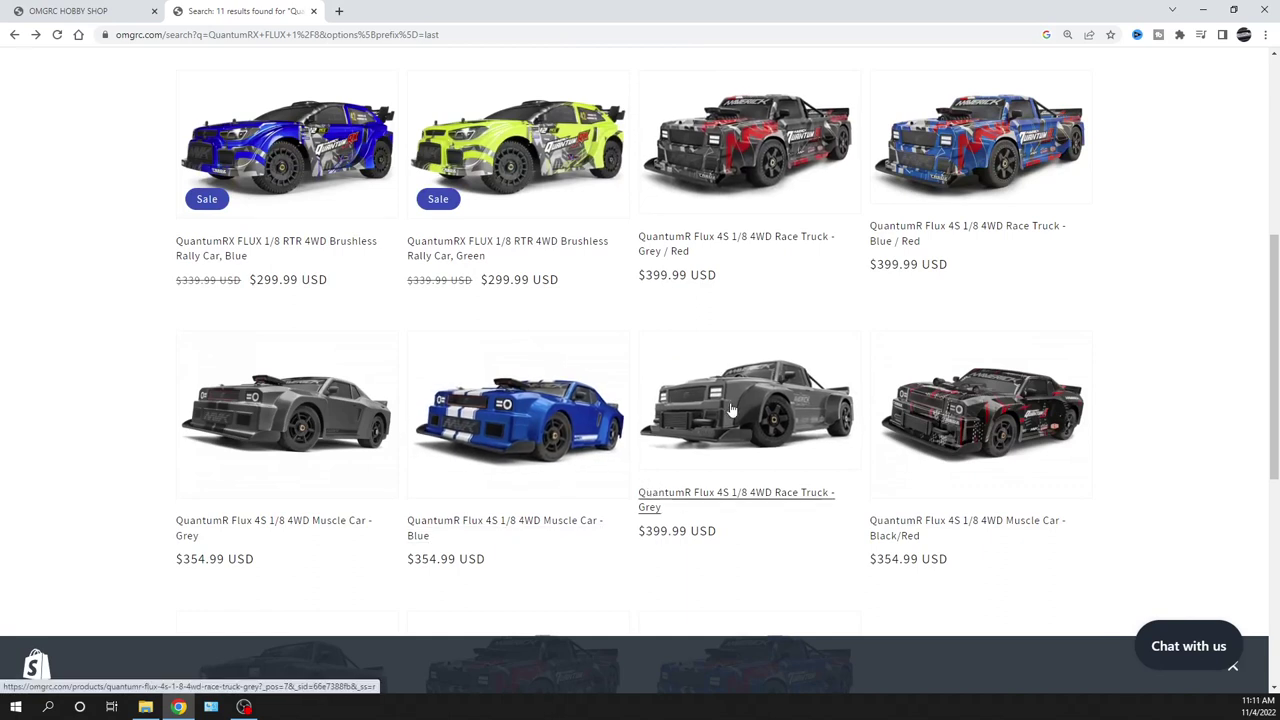
mouse_move(445, 437)
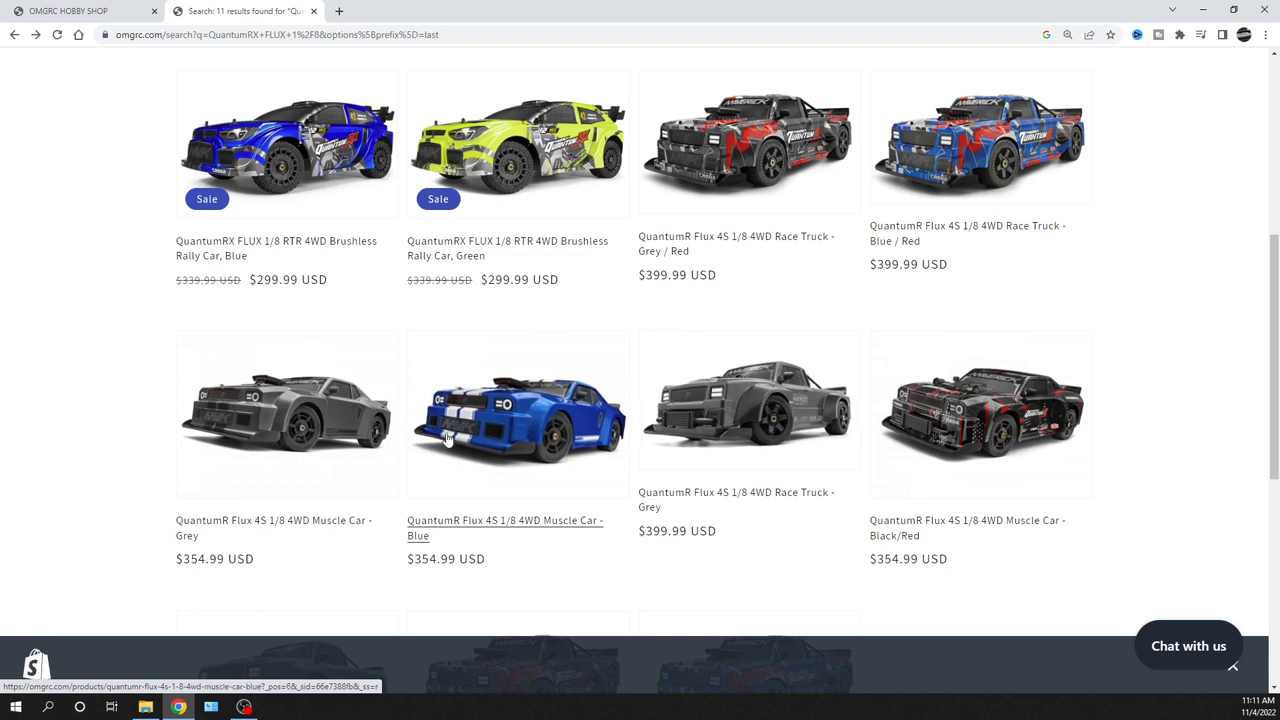
mouse_move(509, 423)
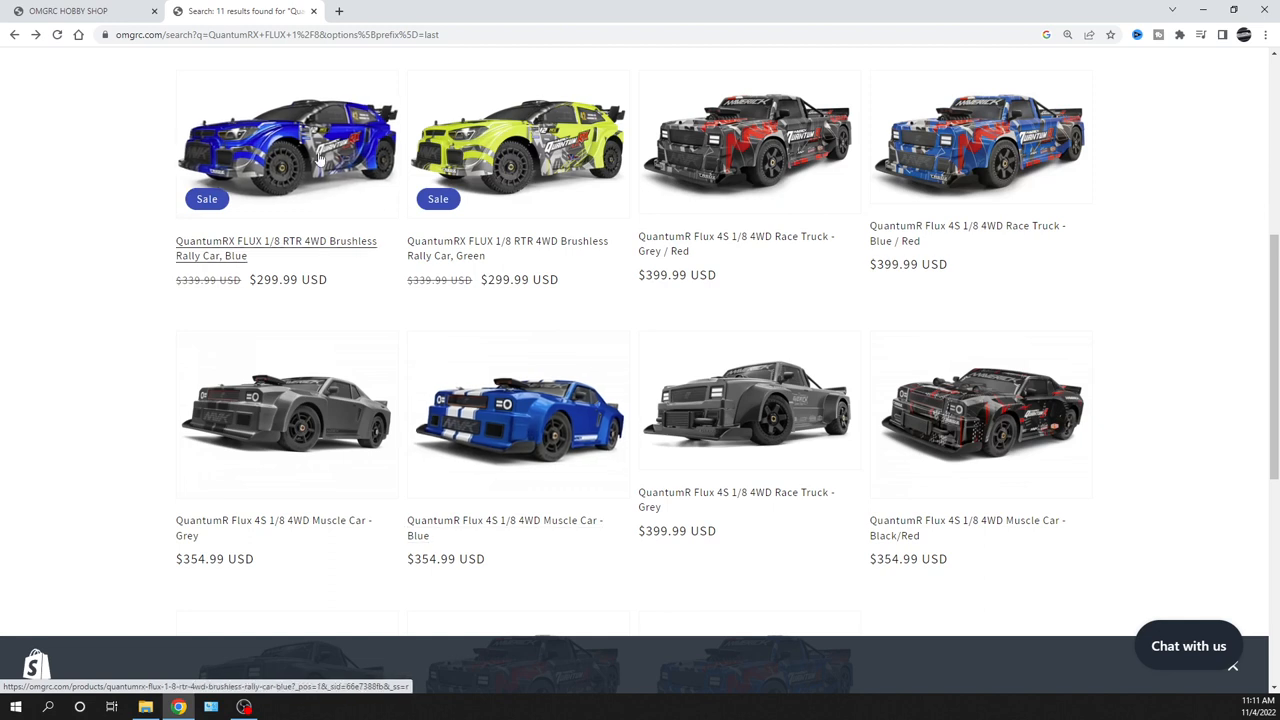
mouse_move(352, 231)
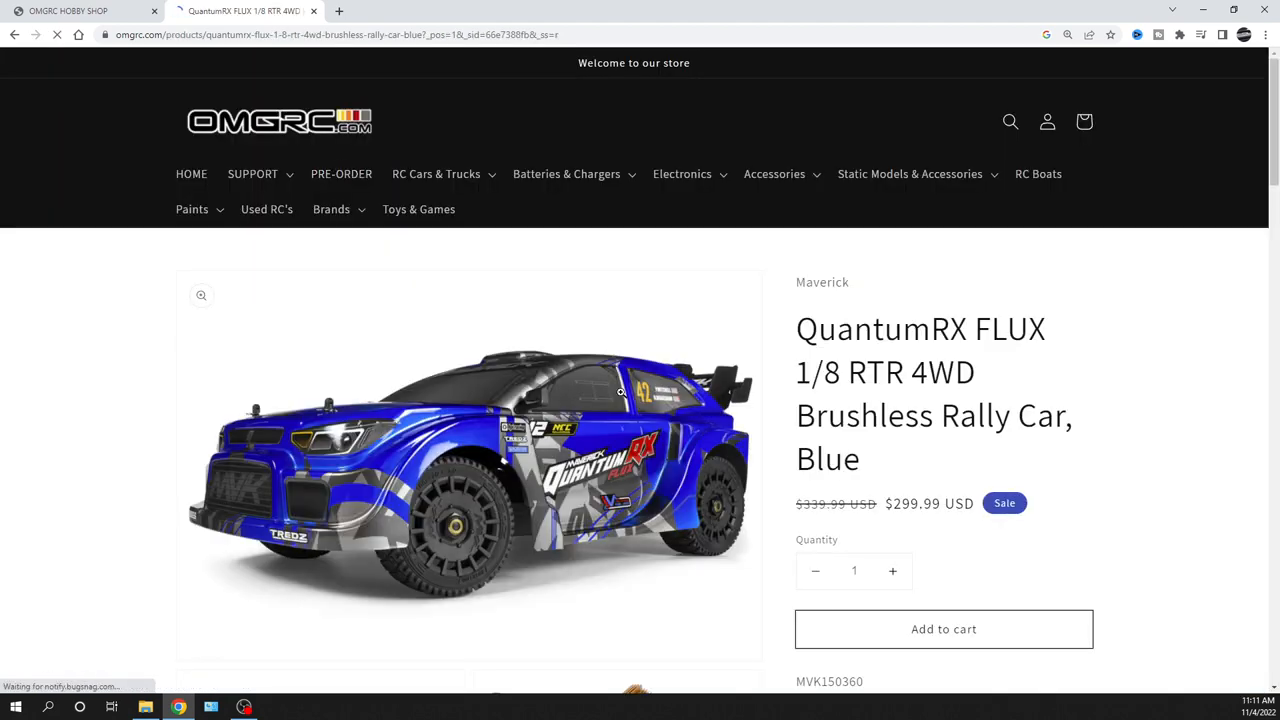
Scroll the blue QuantumRX FLUX rally car page past its $299.99 price toward the specs.
scroll("down", 3)
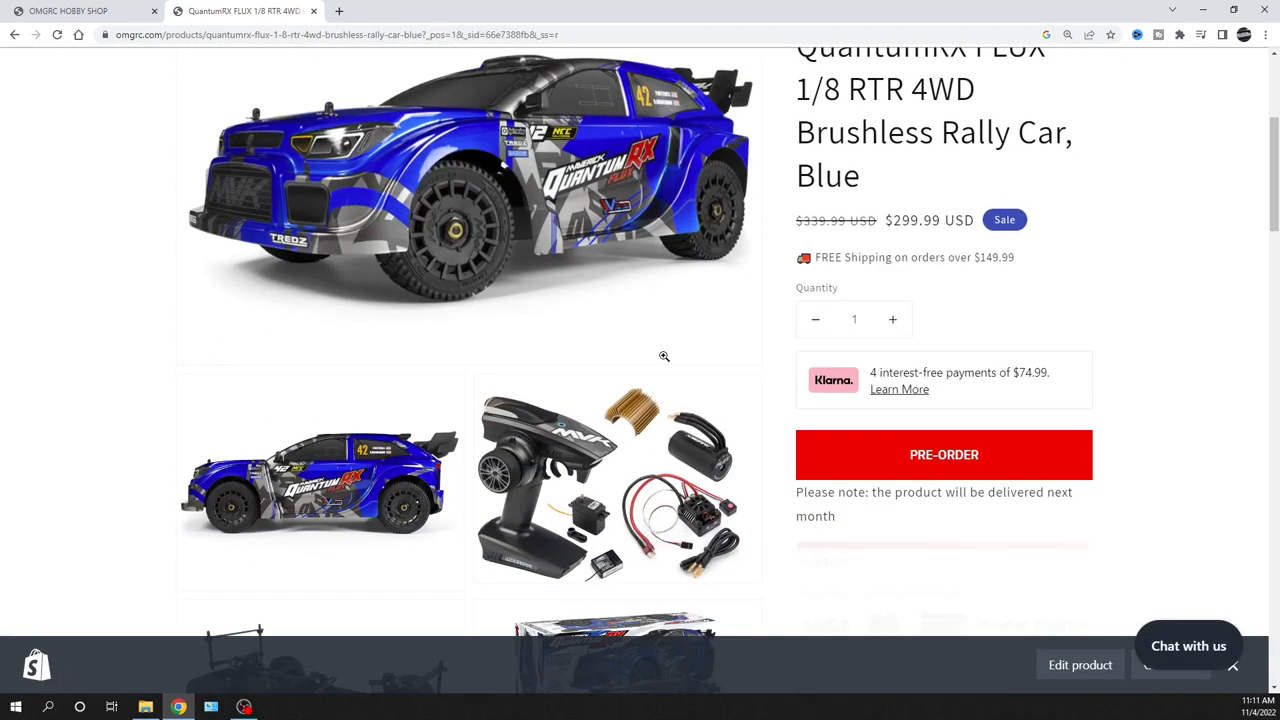
scroll("down", 3)
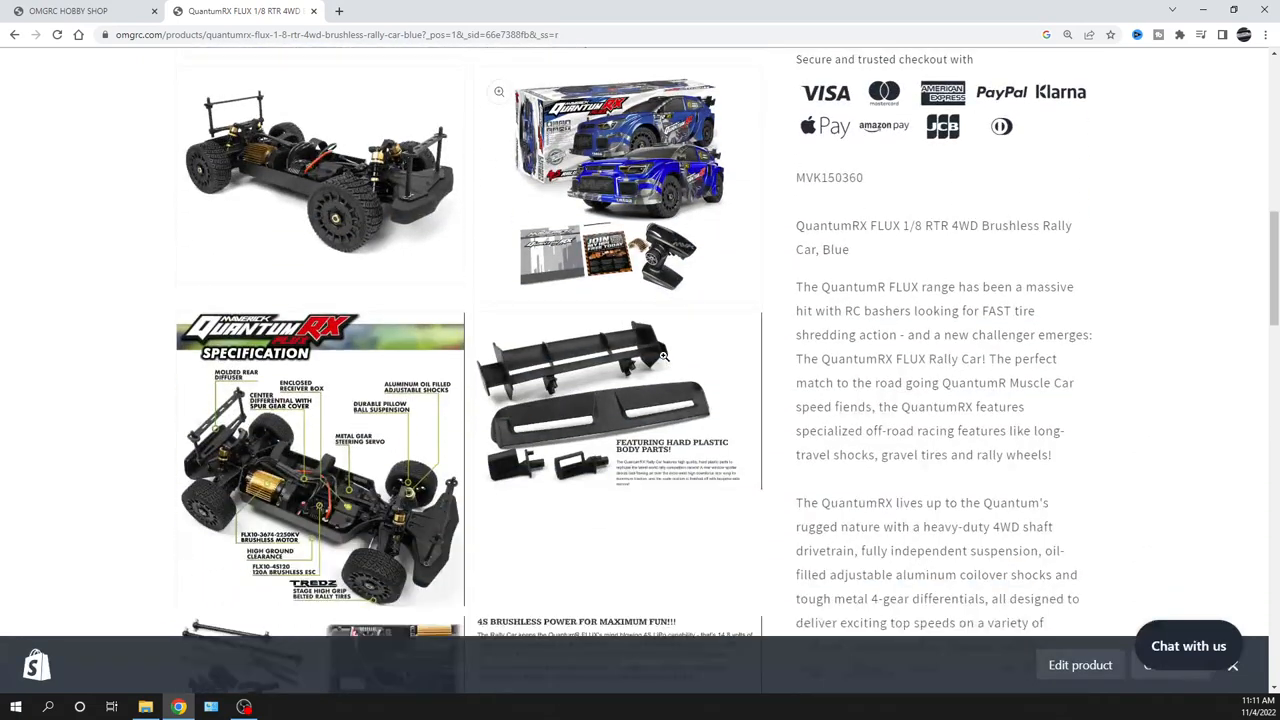
scroll("down", 3)
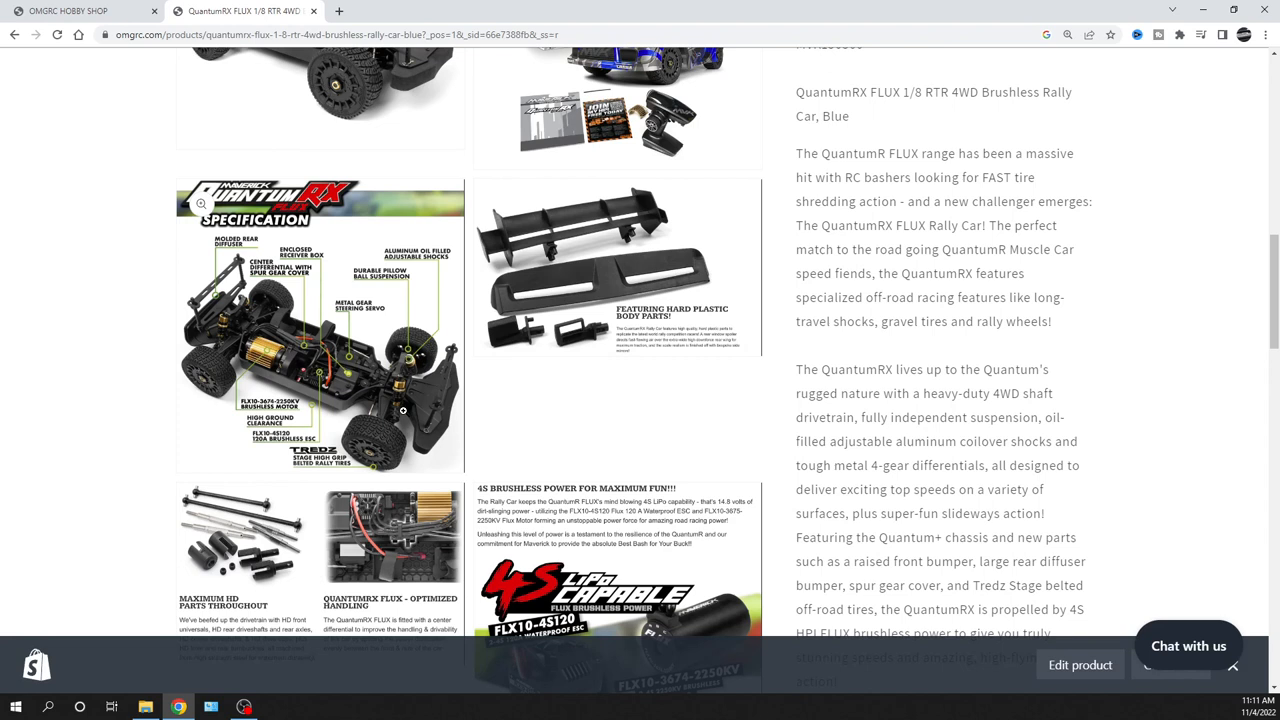
mouse_move(200, 340)
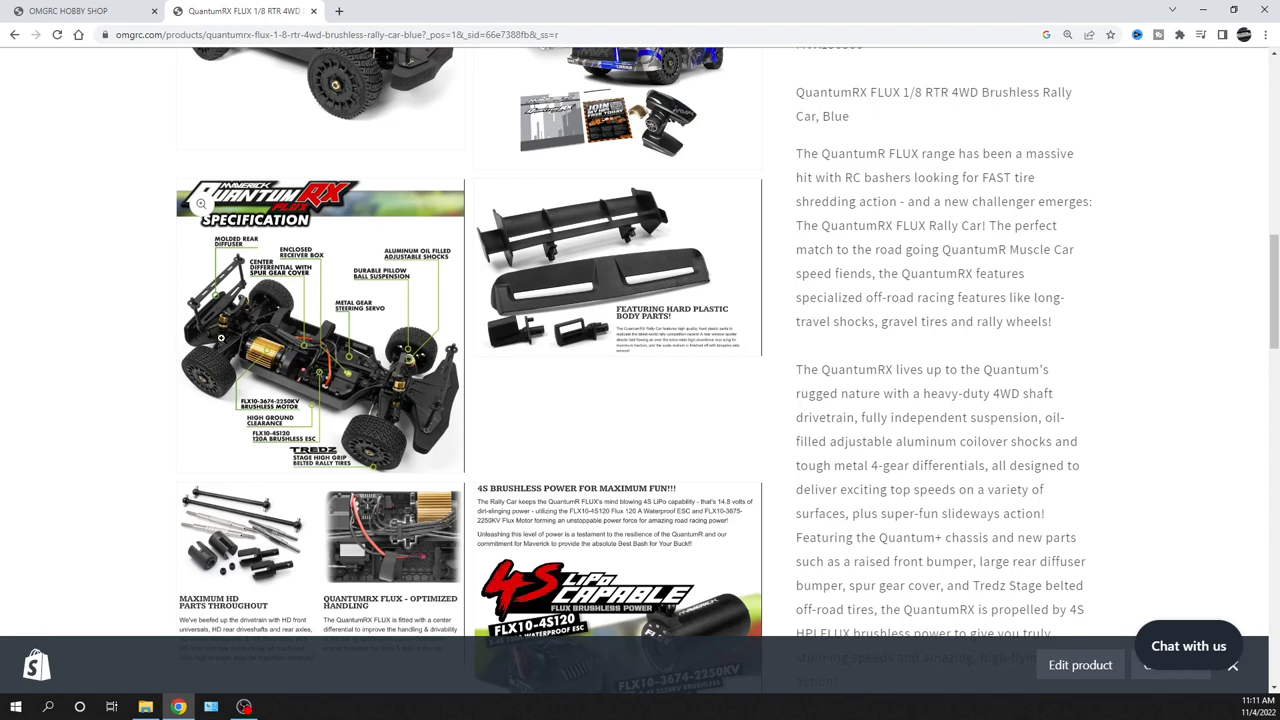
mouse_move(394, 407)
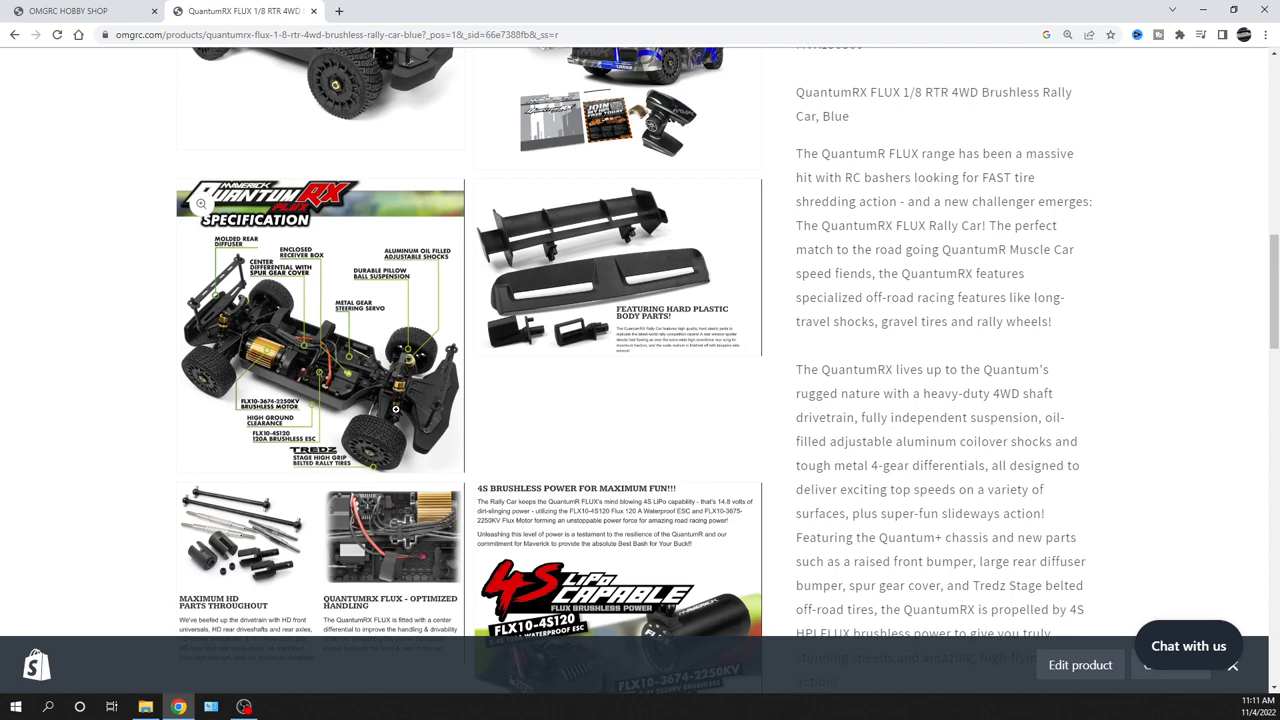
Read the spec graphics and the 4S brushless and HD parts description, then scroll back slightly.
scroll("down", 3)
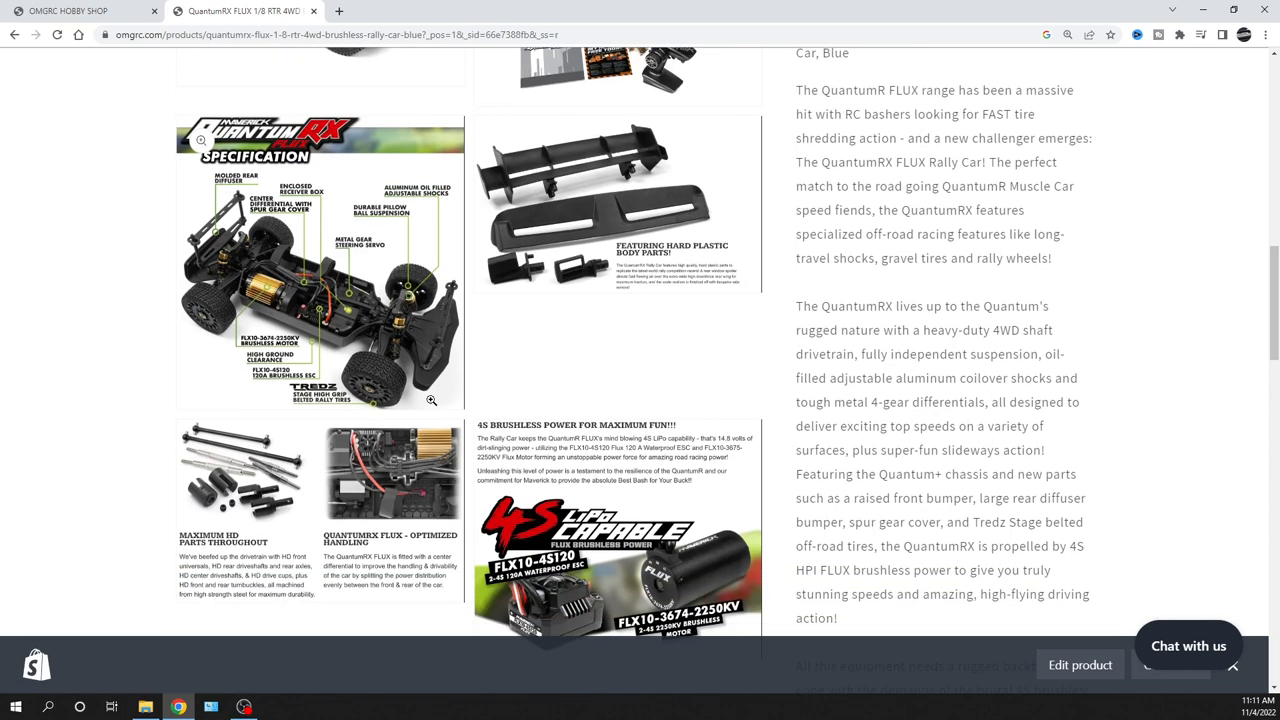
scroll("down", 3)
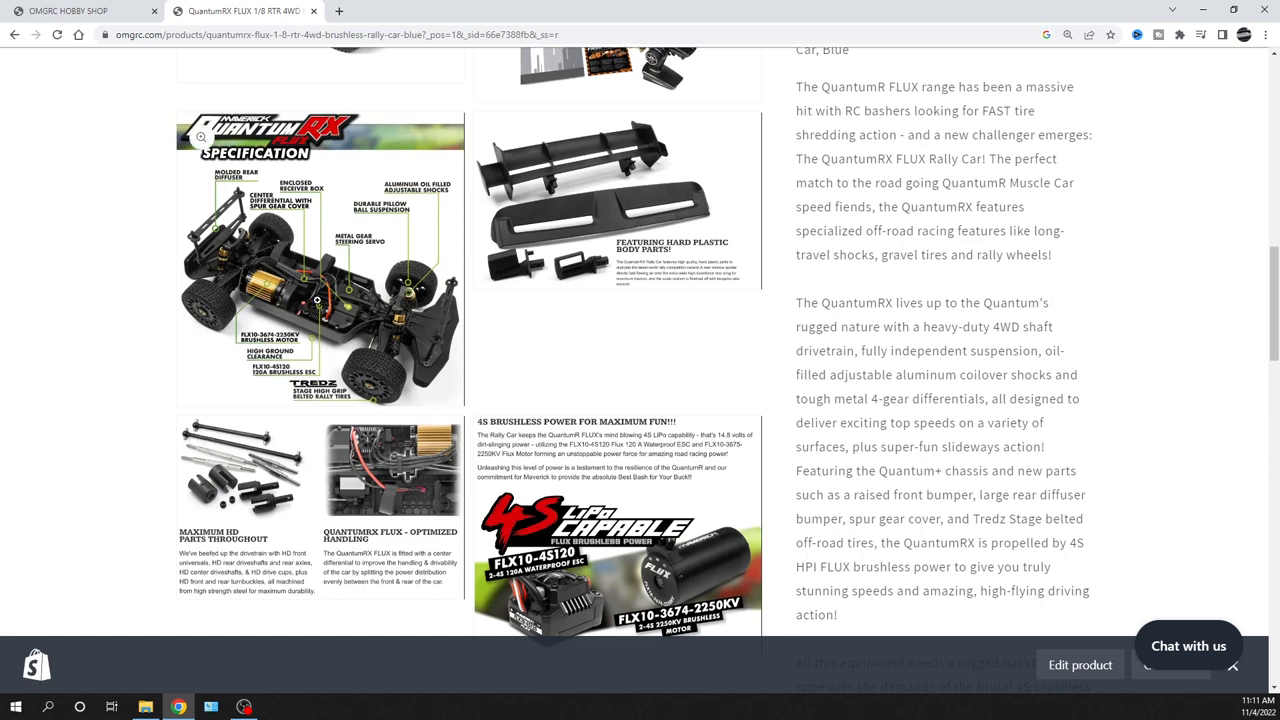
mouse_move(518, 343)
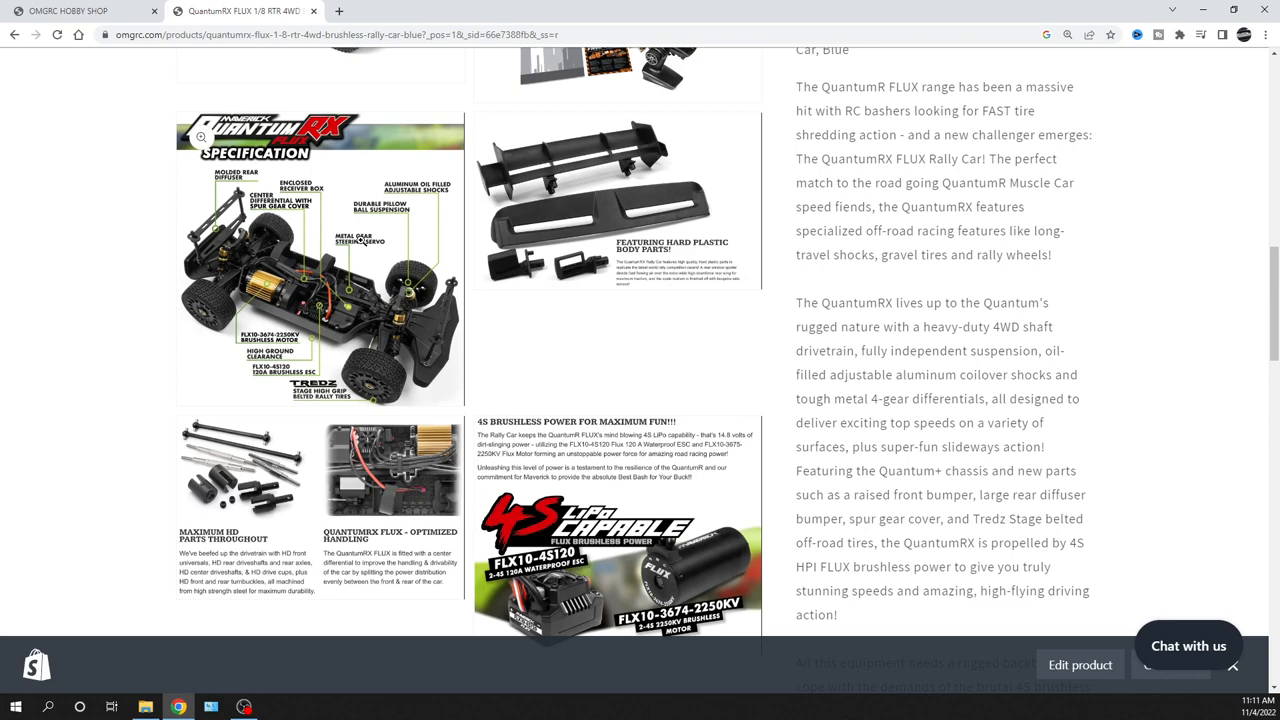
mouse_move(387, 222)
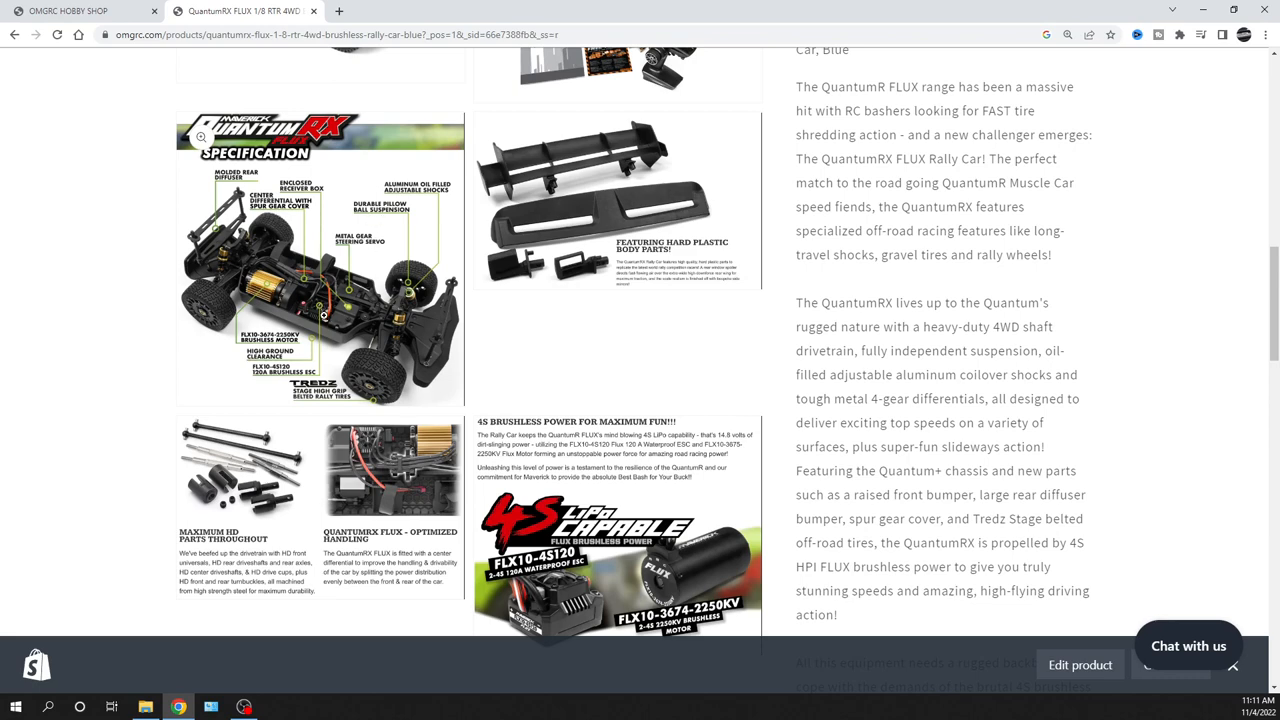
scroll("down", 3)
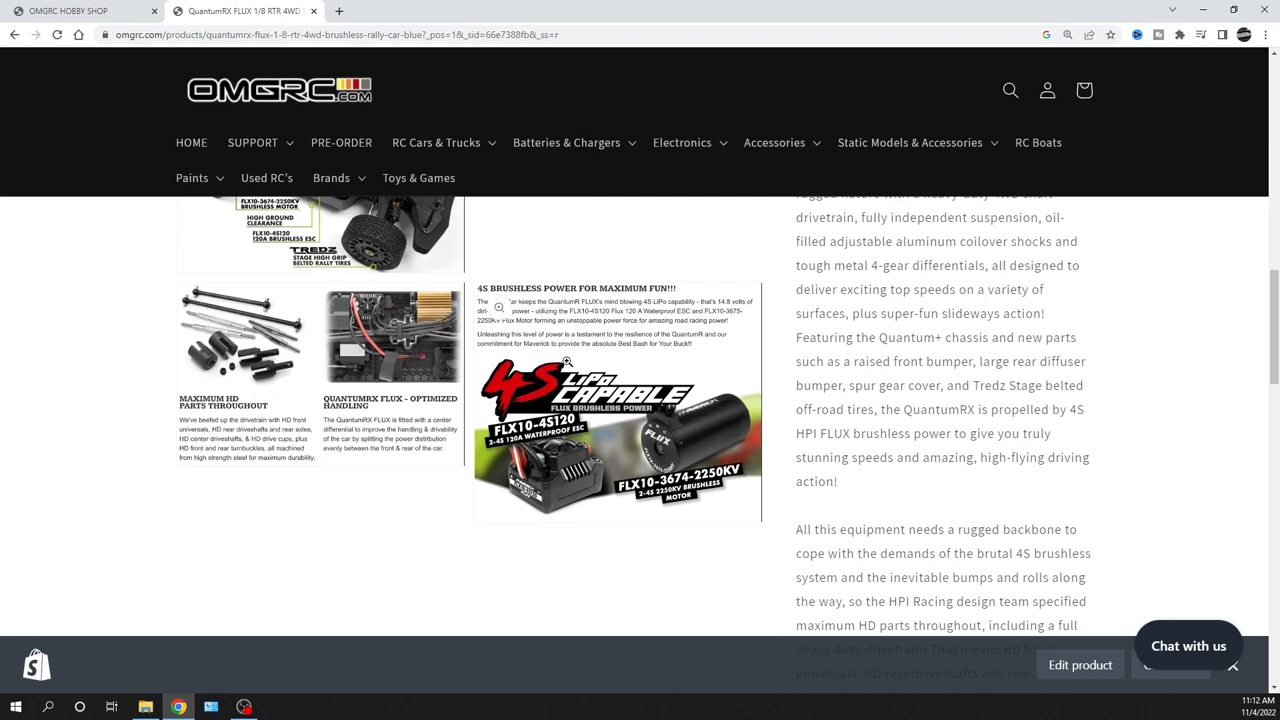
scroll("down", 3)
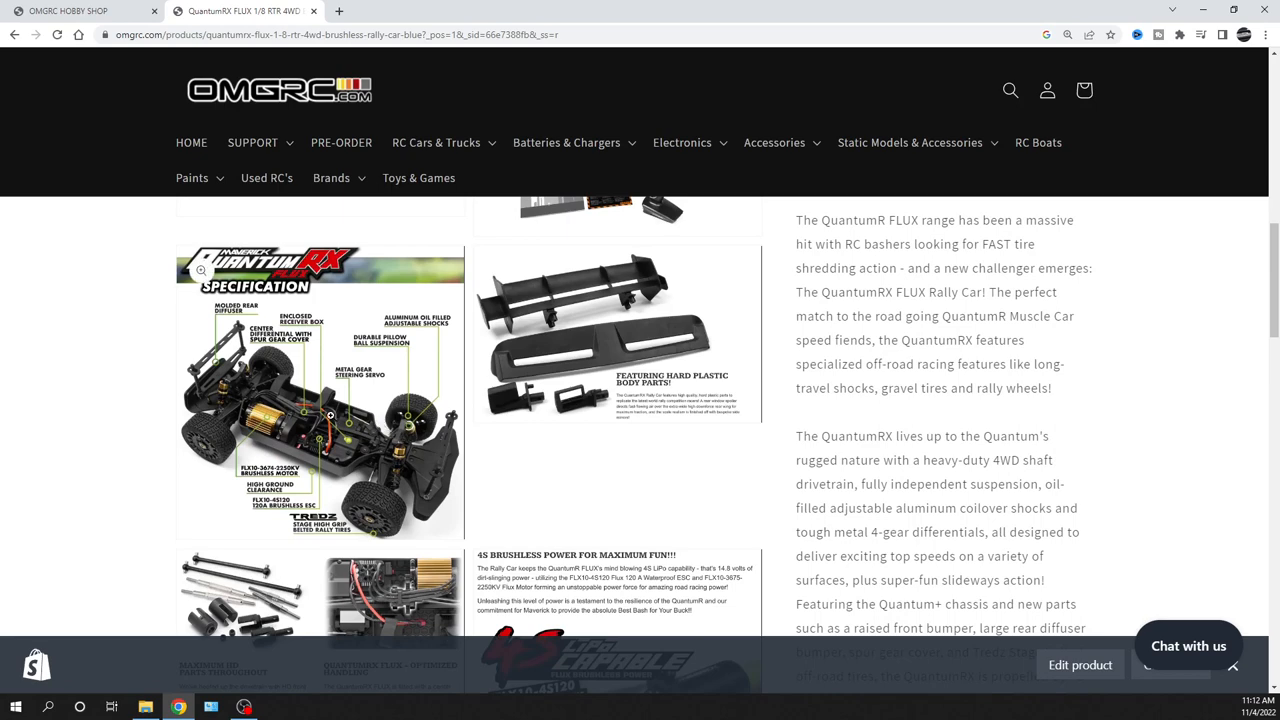
scroll("down", 3)
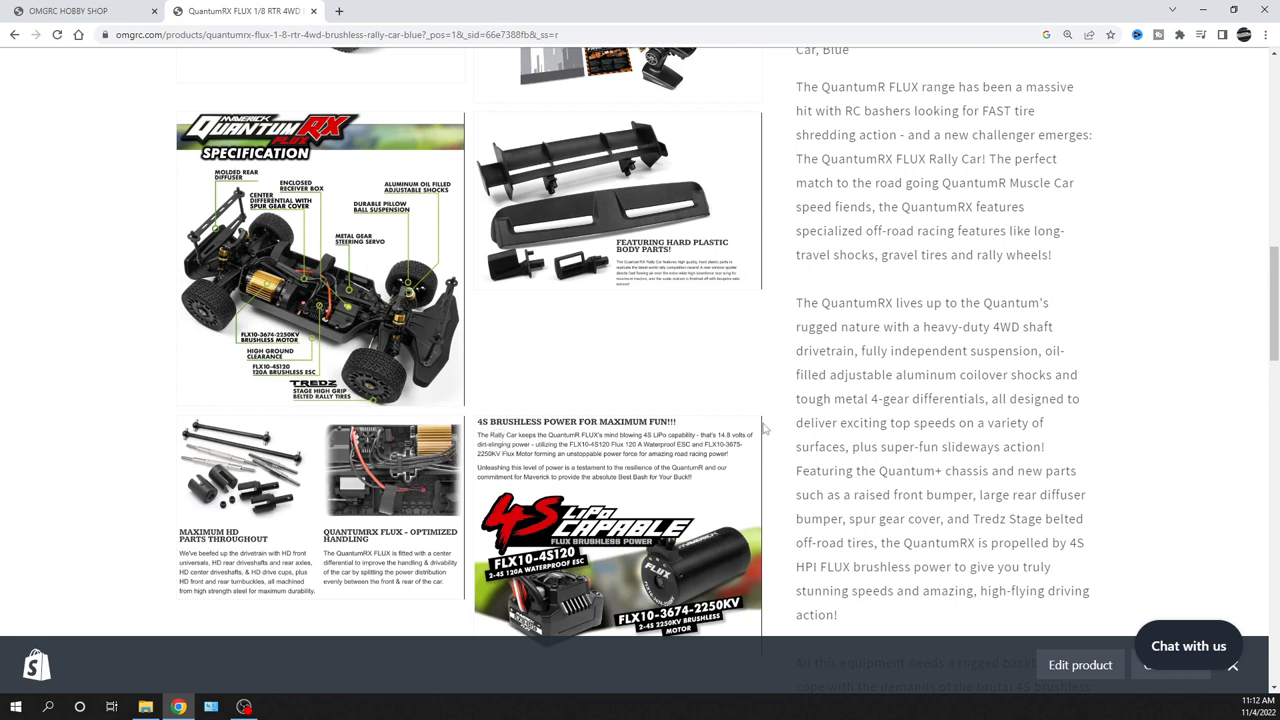
mouse_move(718, 393)
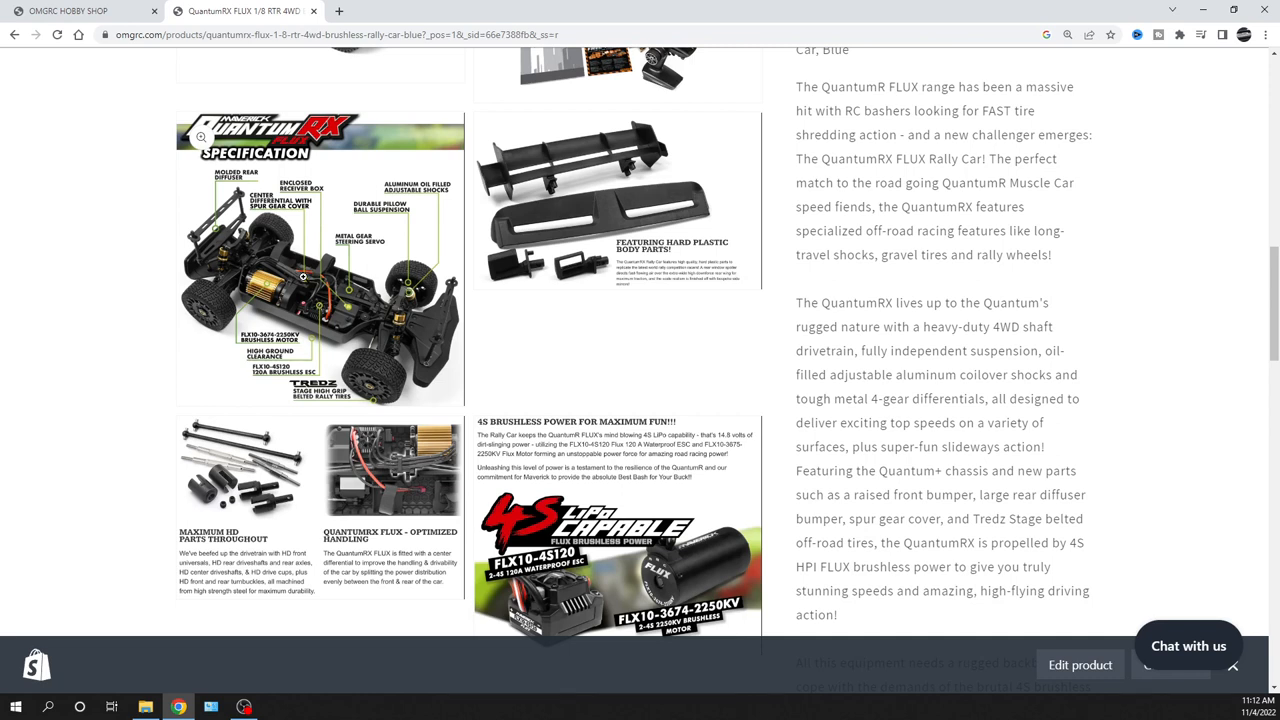
mouse_move(314, 352)
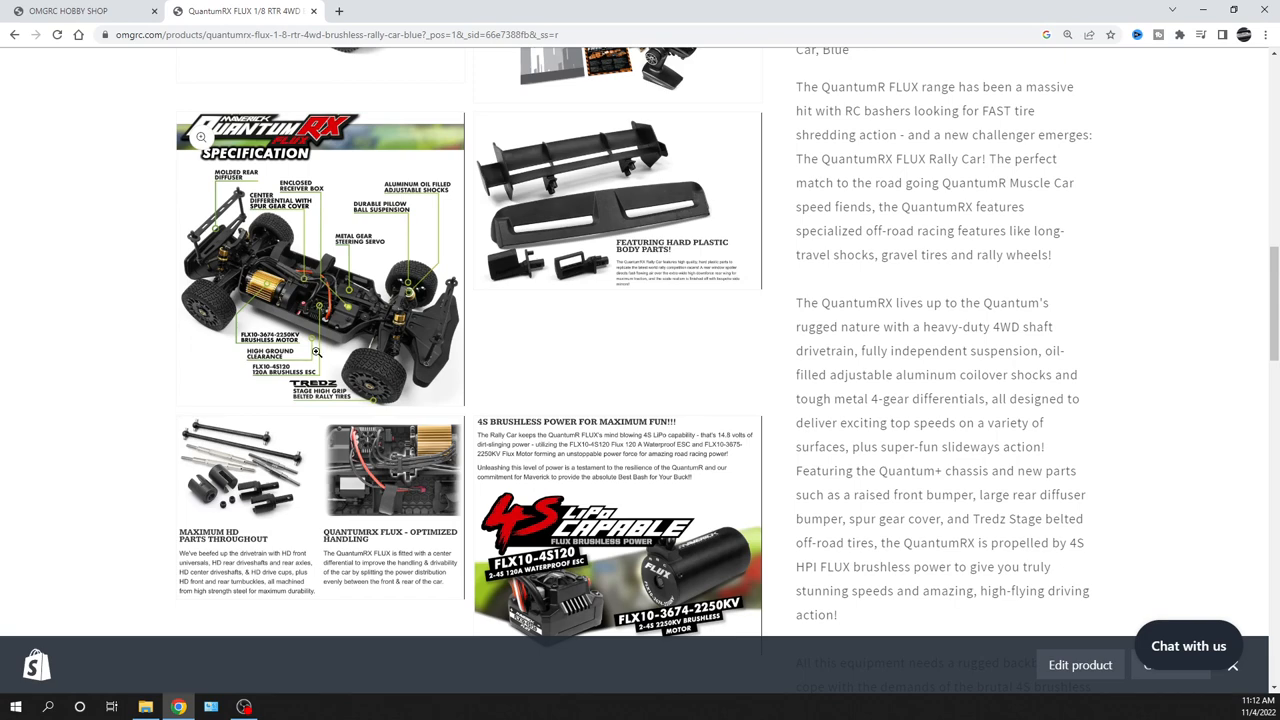
scroll("down", 3)
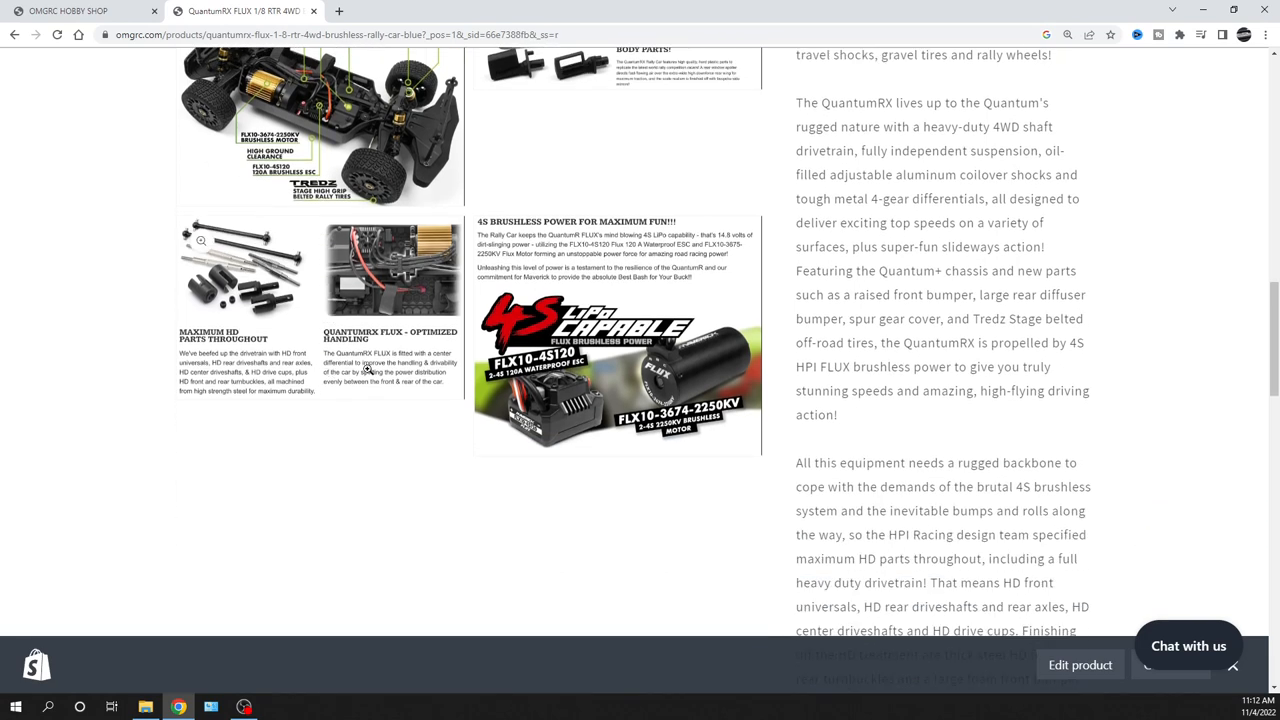
scroll("down", 3)
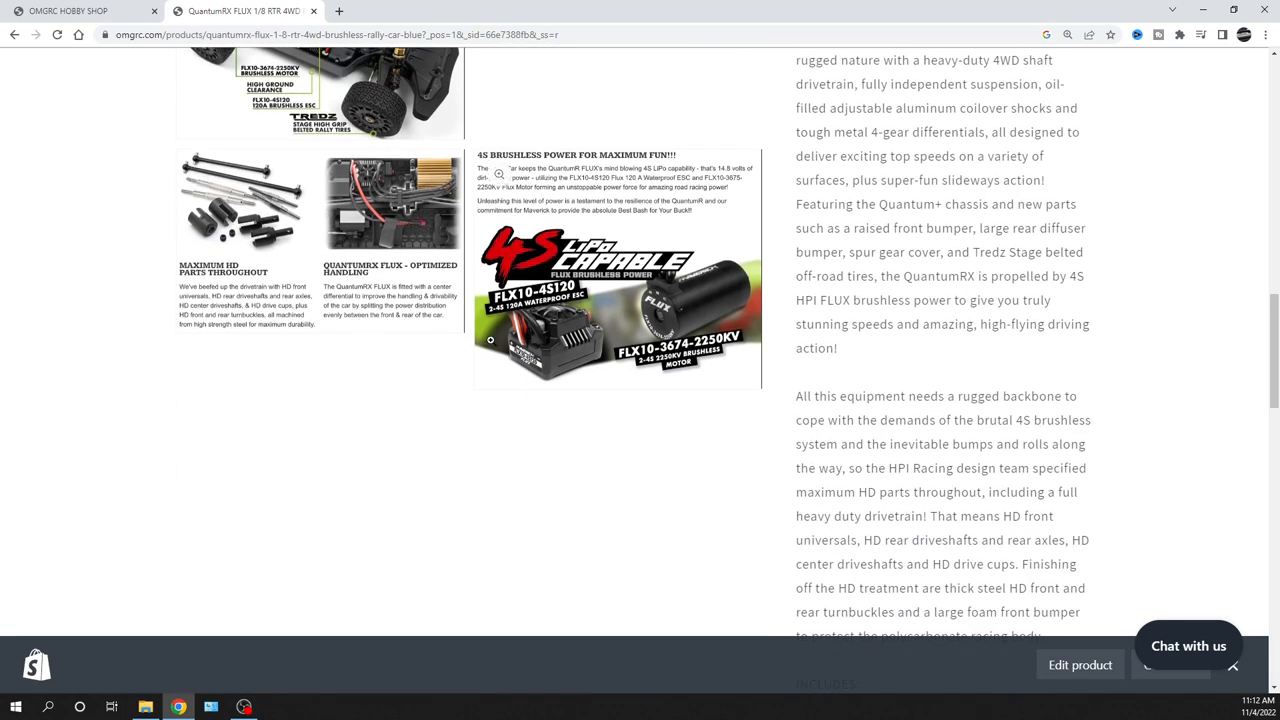
scroll("up", 3)
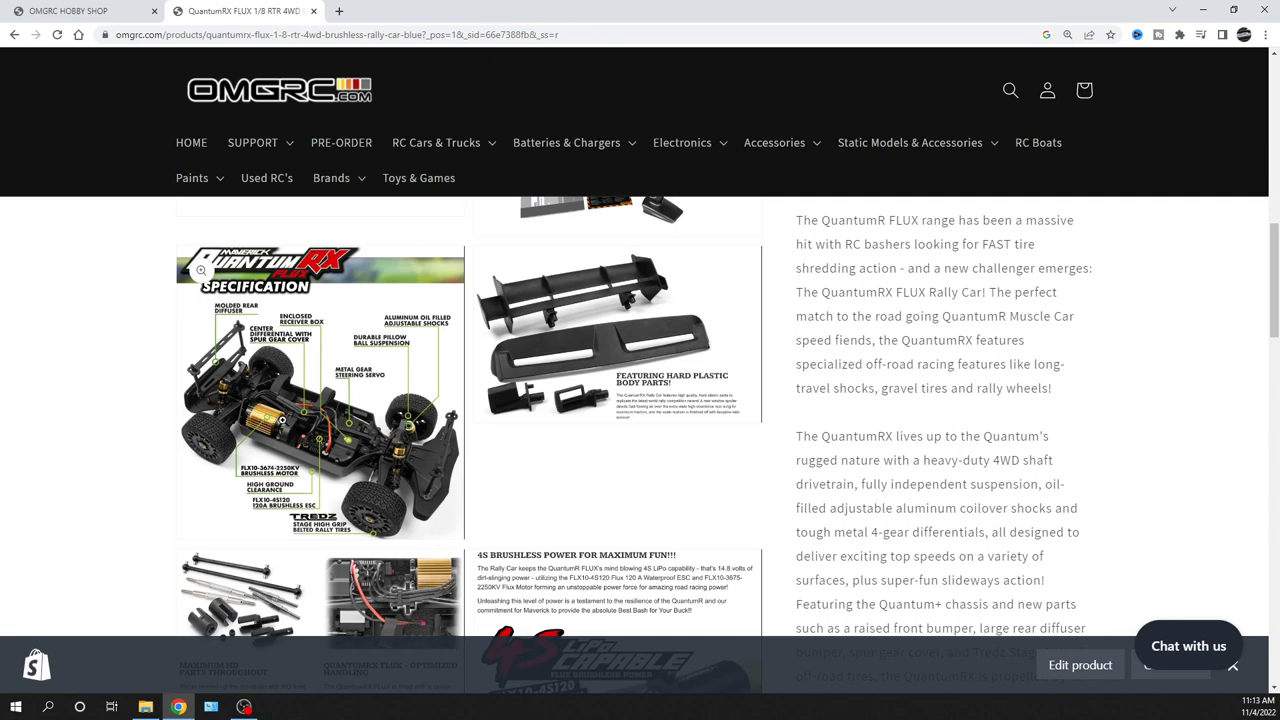
Browse the gallery photos, payment logos and spec images, ending back at the $299.99 title area.
scroll("down", 3)
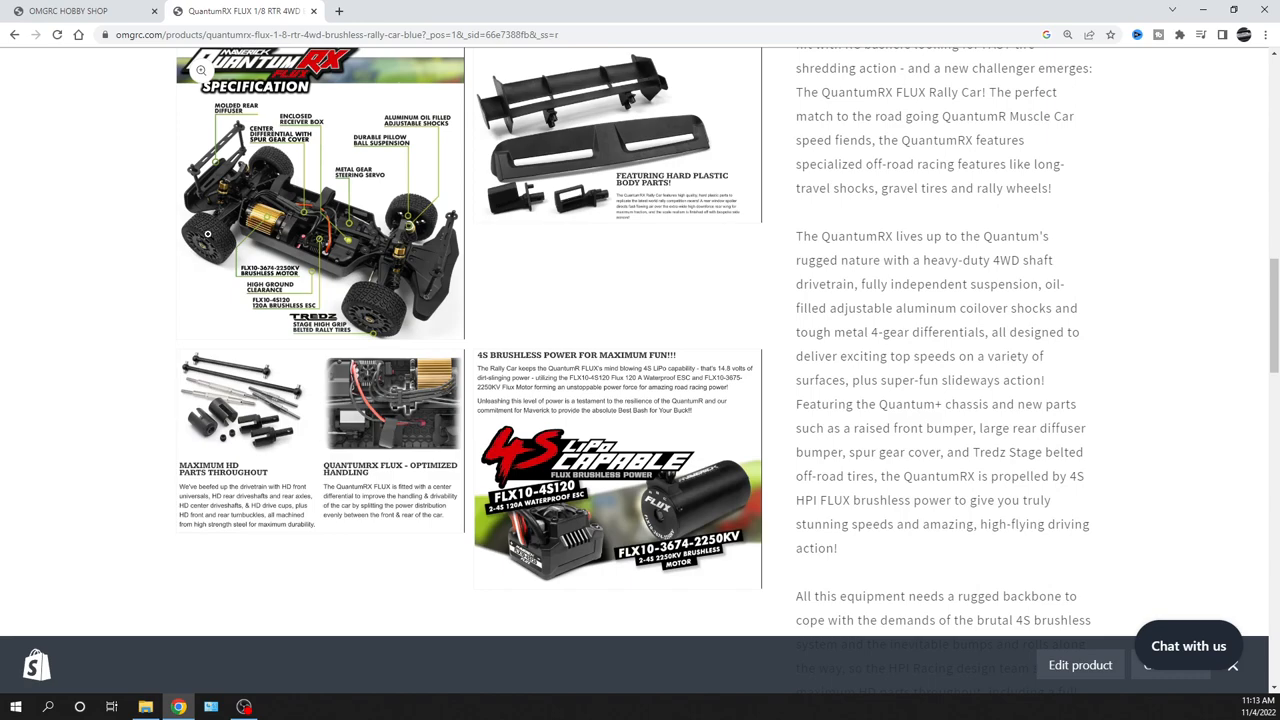
mouse_move(379, 298)
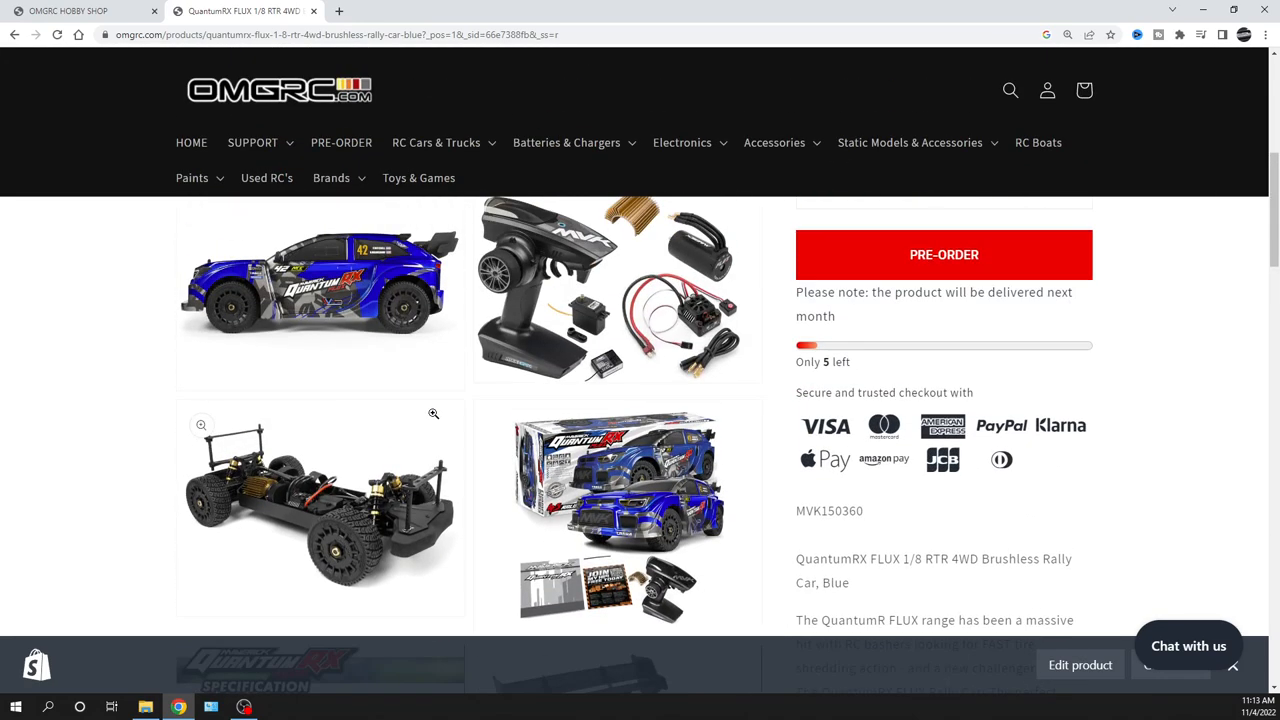
scroll("down", 3)
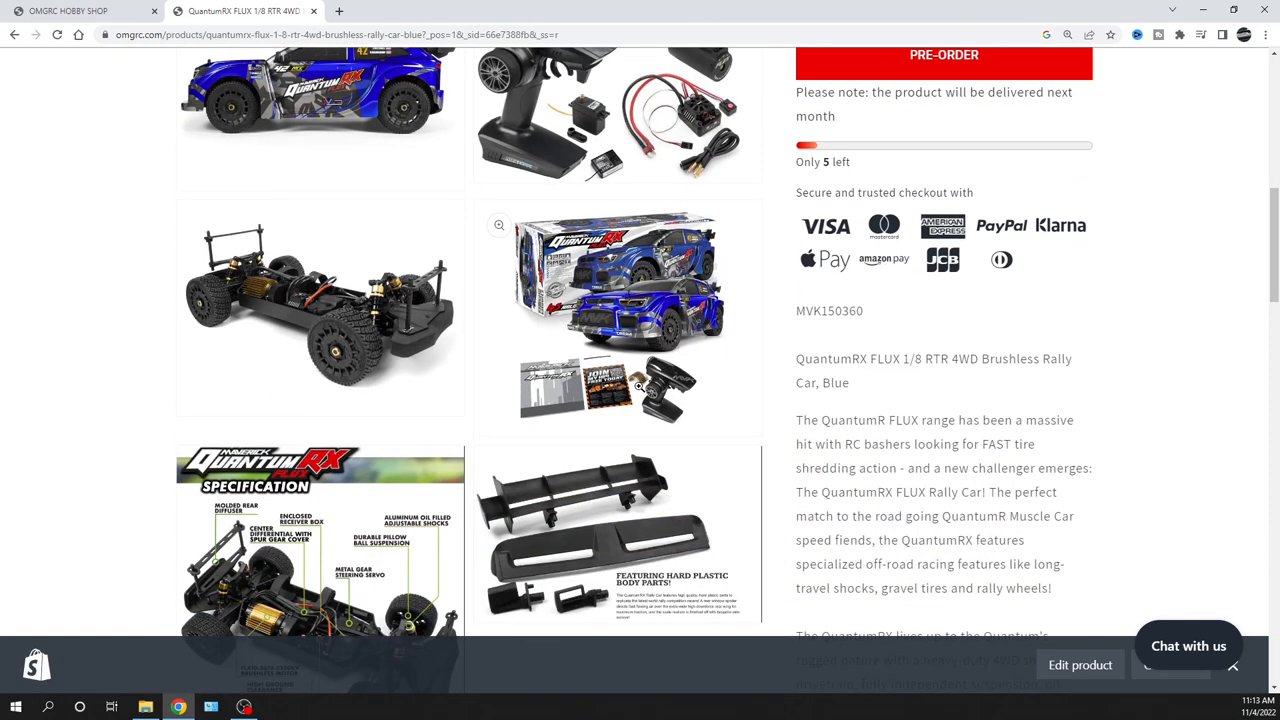
scroll("up", 3)
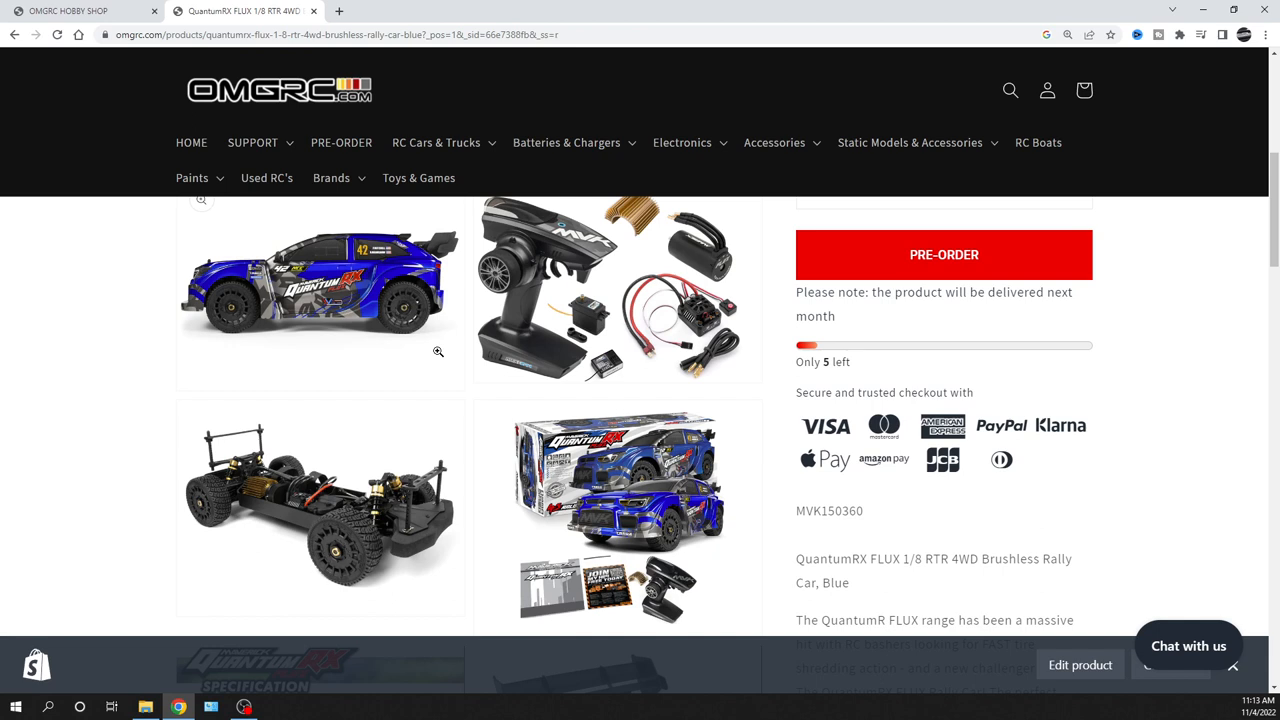
mouse_move(477, 307)
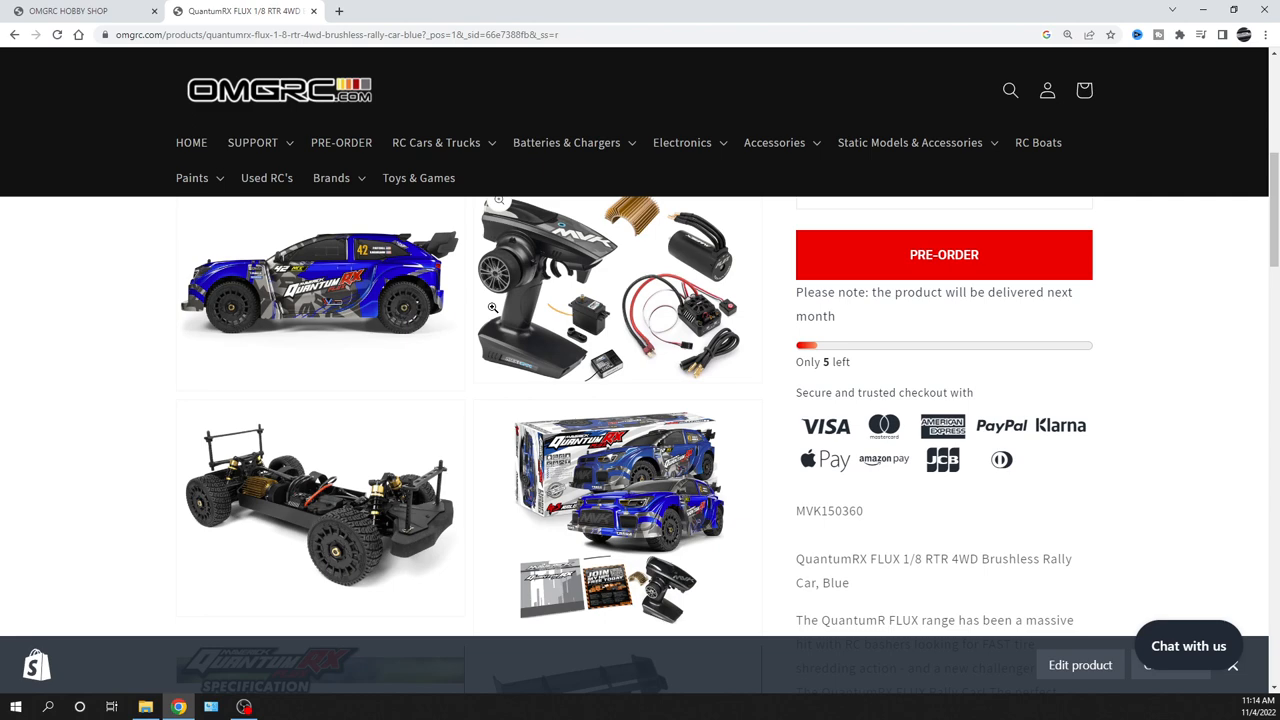
scroll("down", 3)
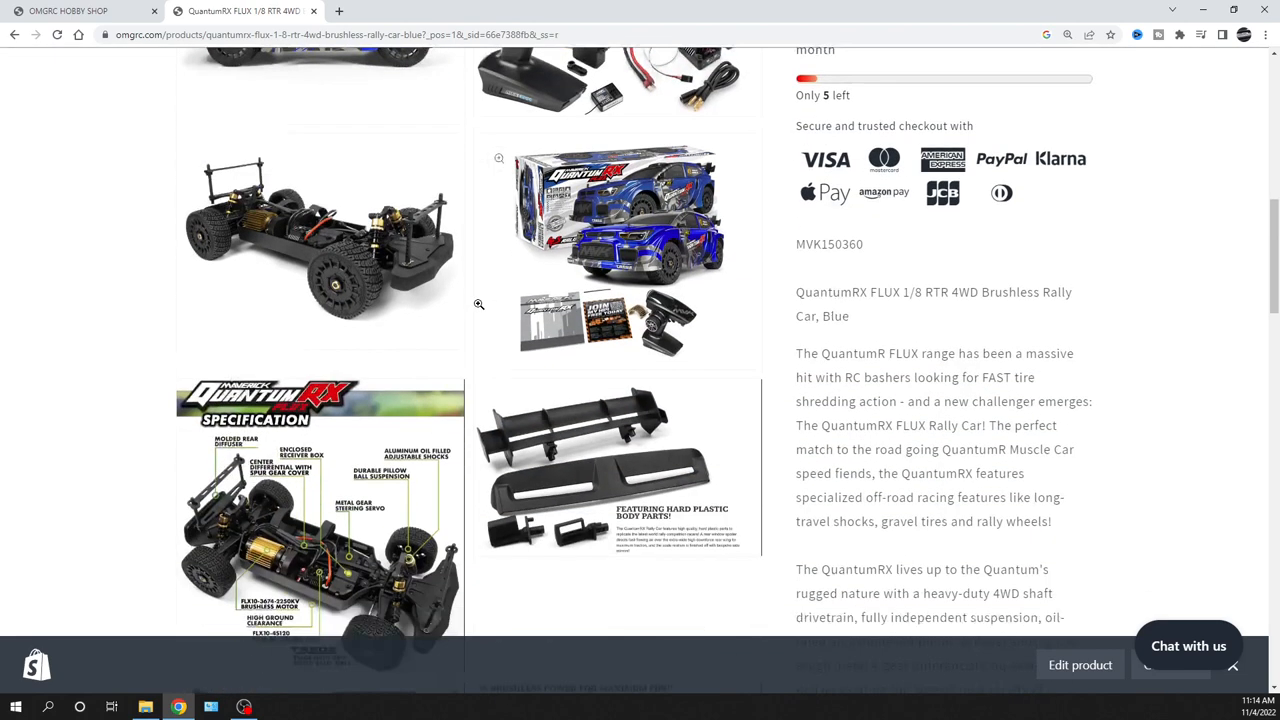
scroll("down", 3)
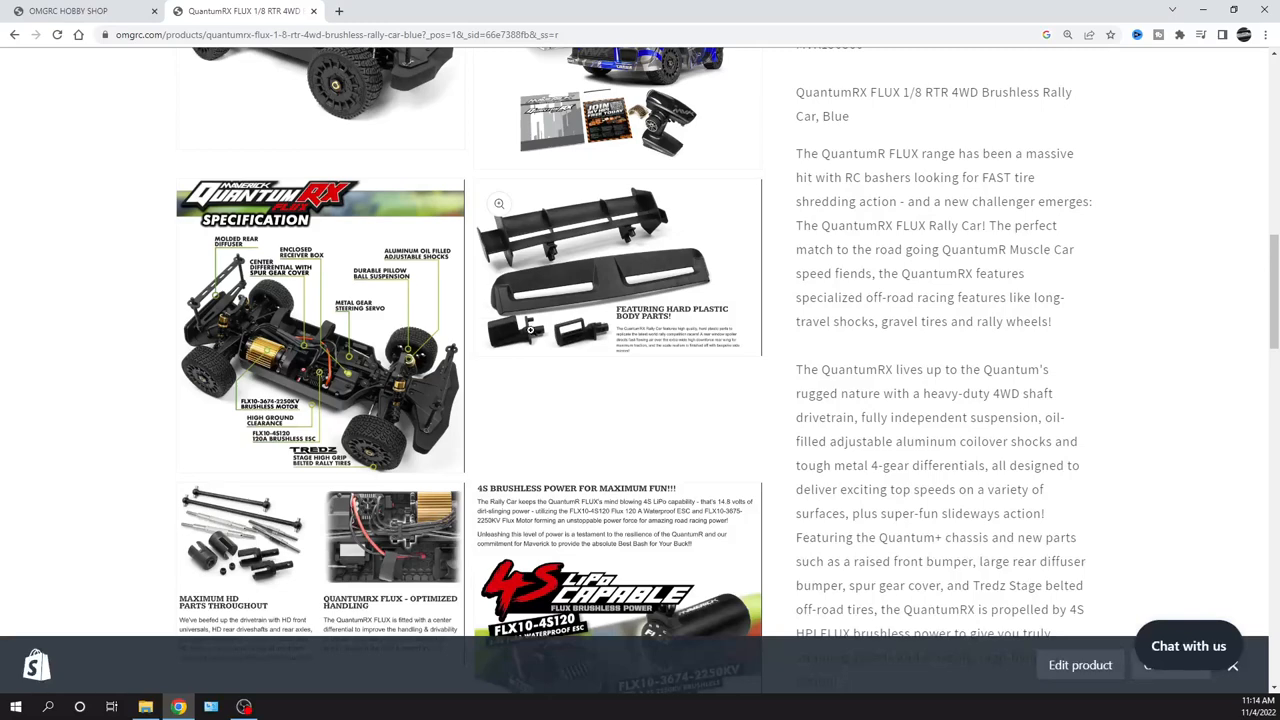
scroll("down", 3)
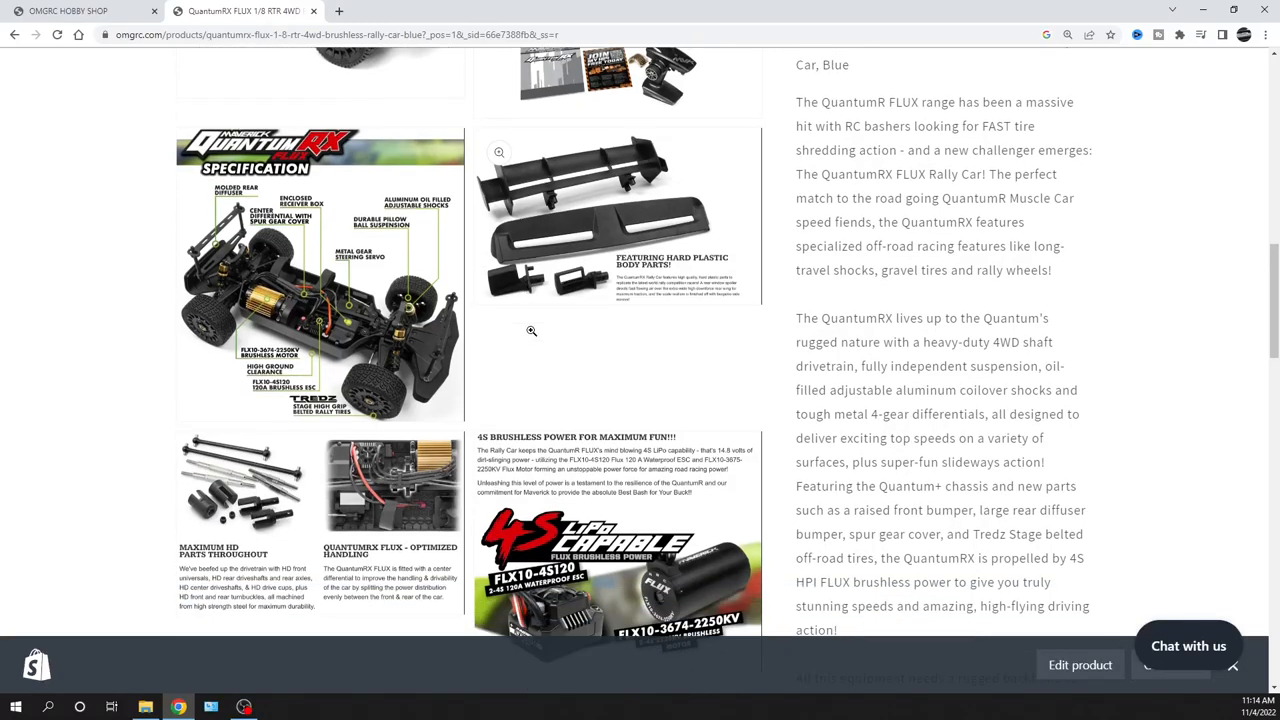
scroll("down", 3)
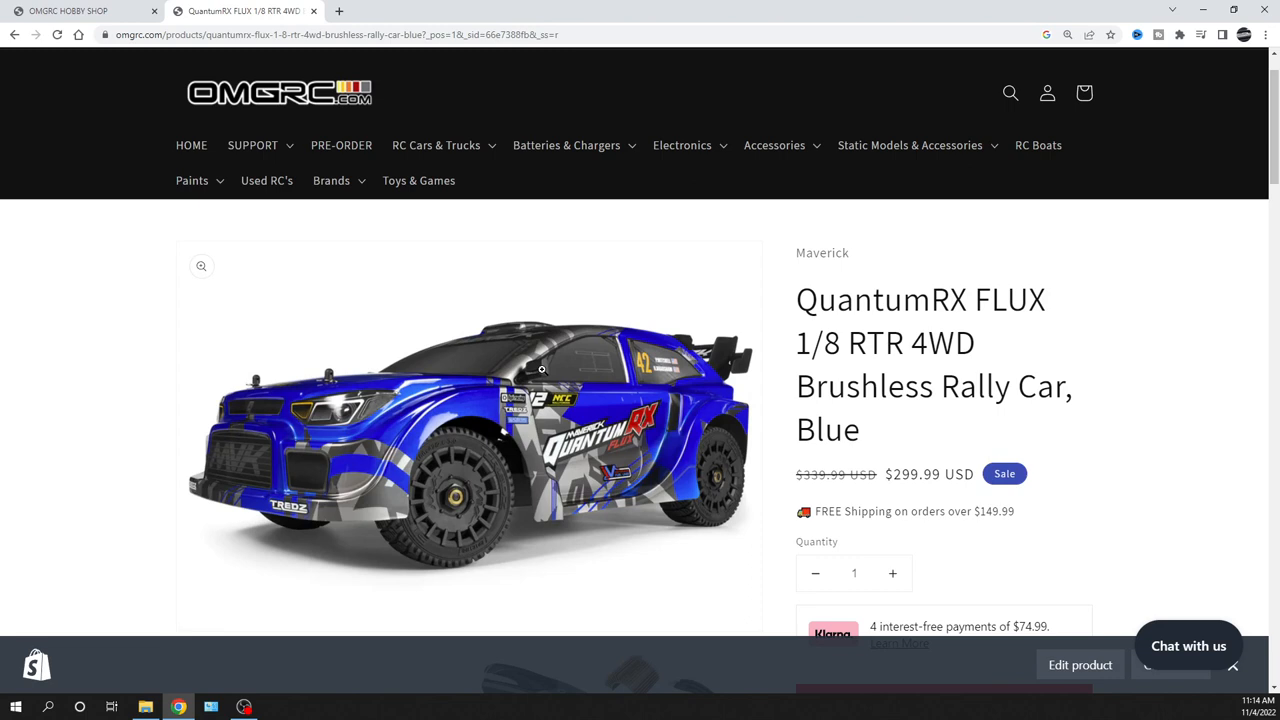
mouse_move(558, 369)
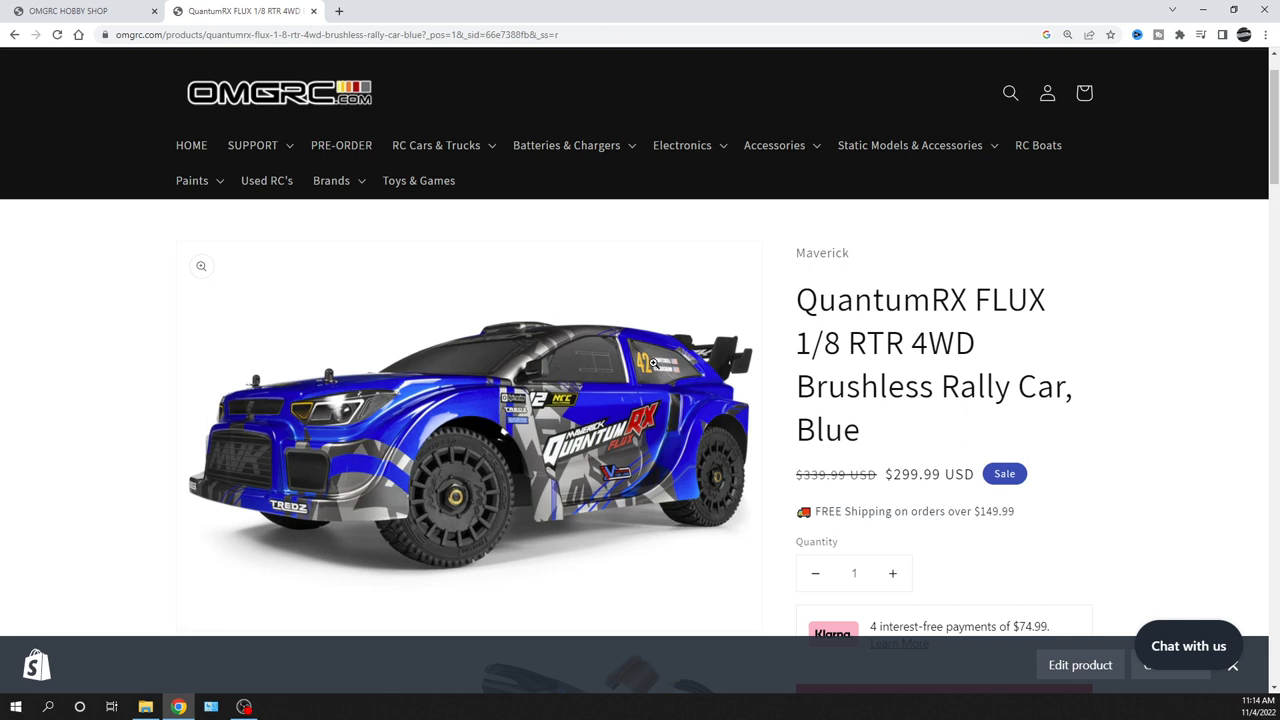
mouse_move(581, 357)
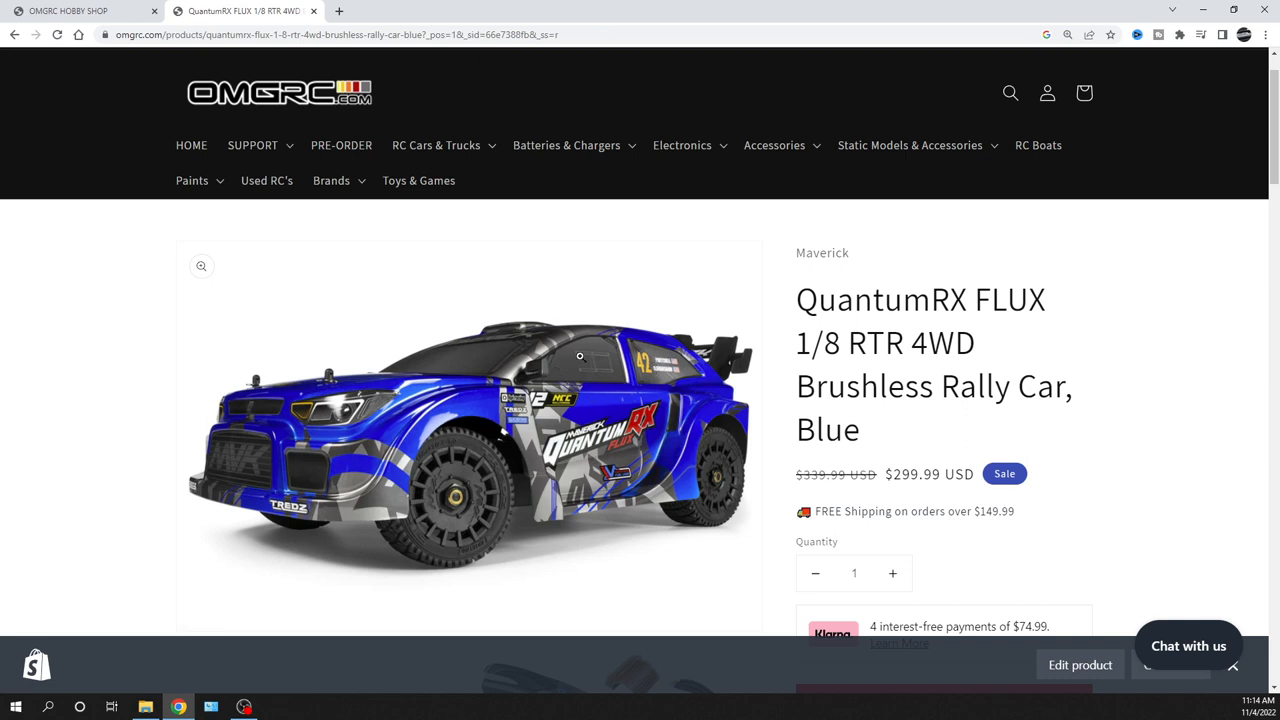
mouse_move(894, 484)
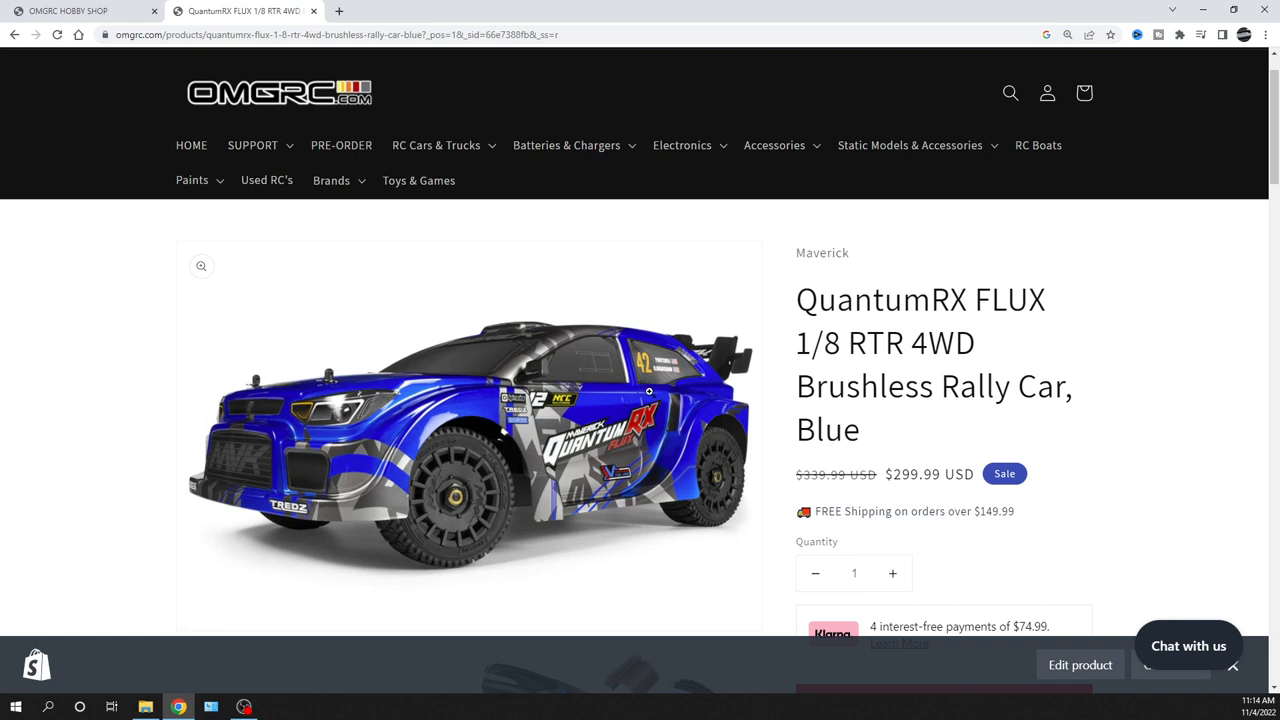
scroll("down", 3)
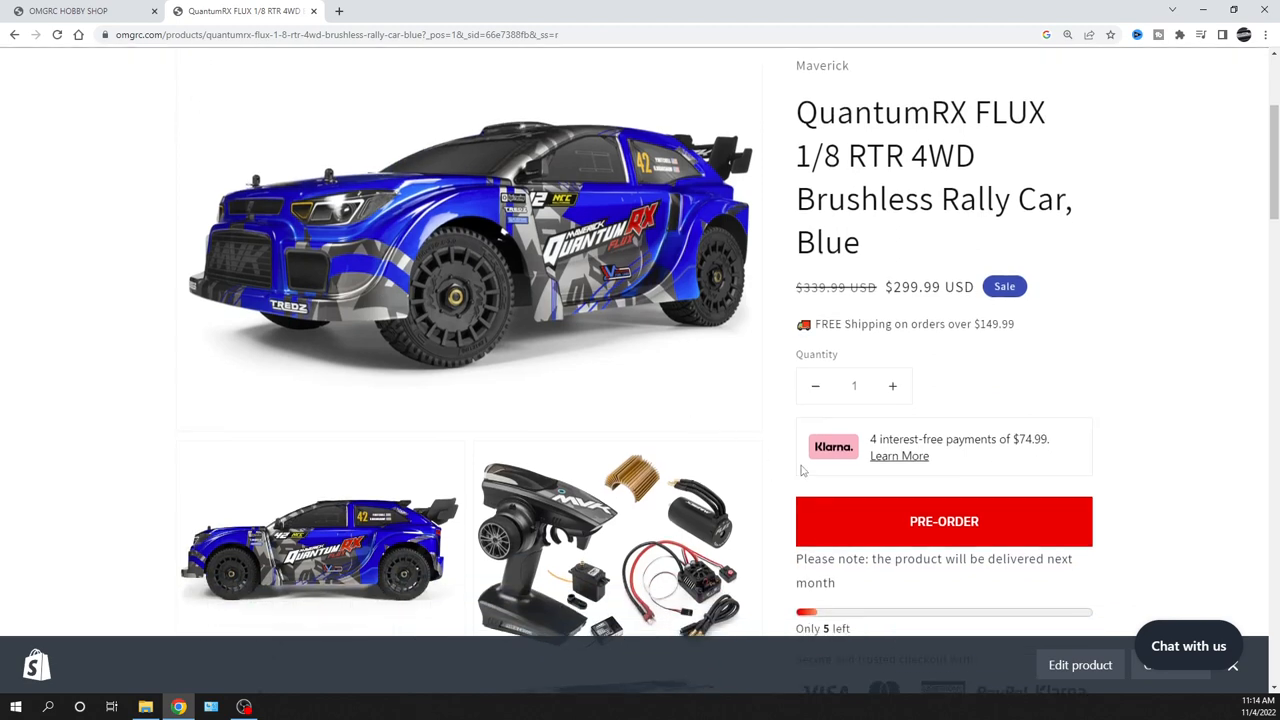
mouse_move(951, 457)
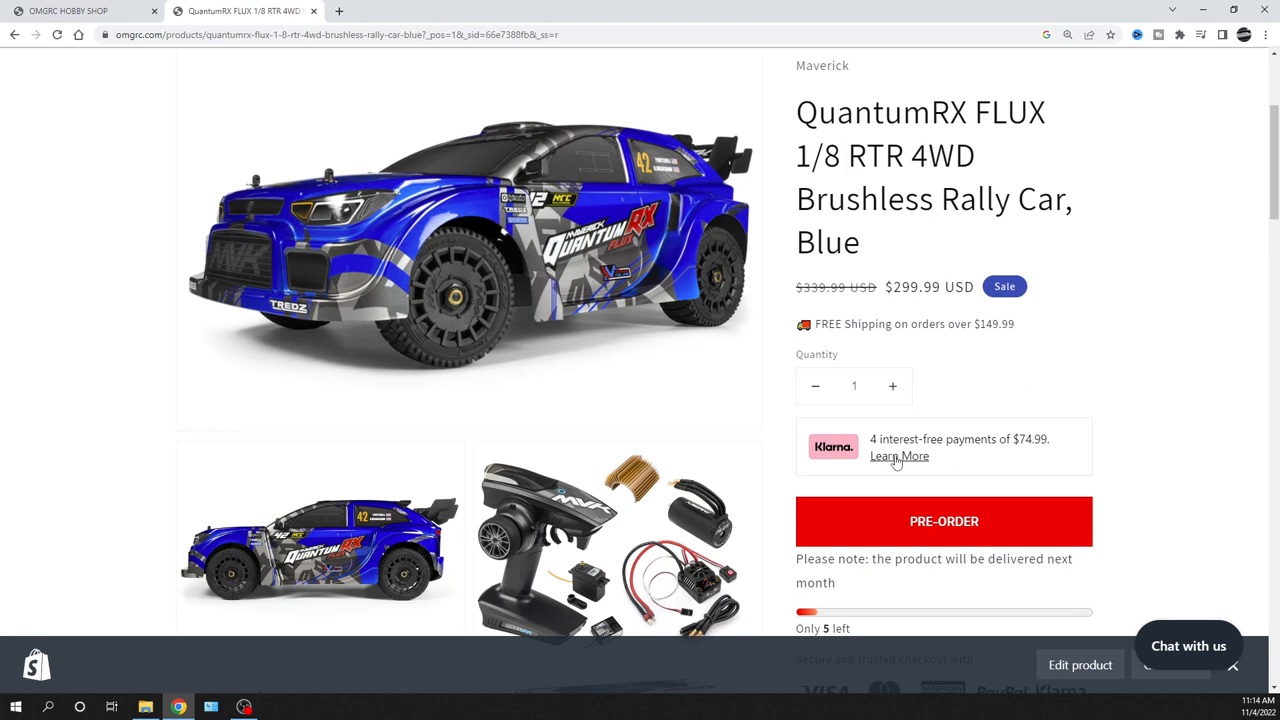
mouse_move(776, 431)
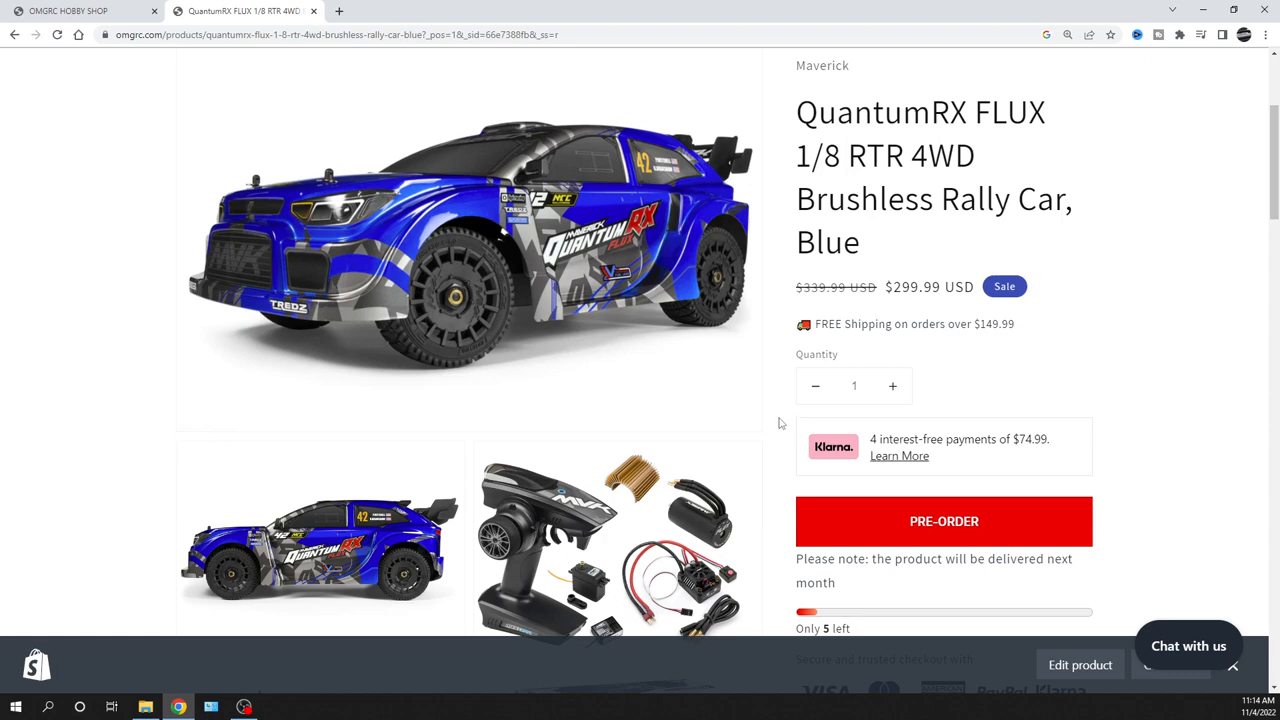
View the Klarna box with 4 interest-free $74.99 payments and the Pre-Order section, then scroll up.
scroll("down", 3)
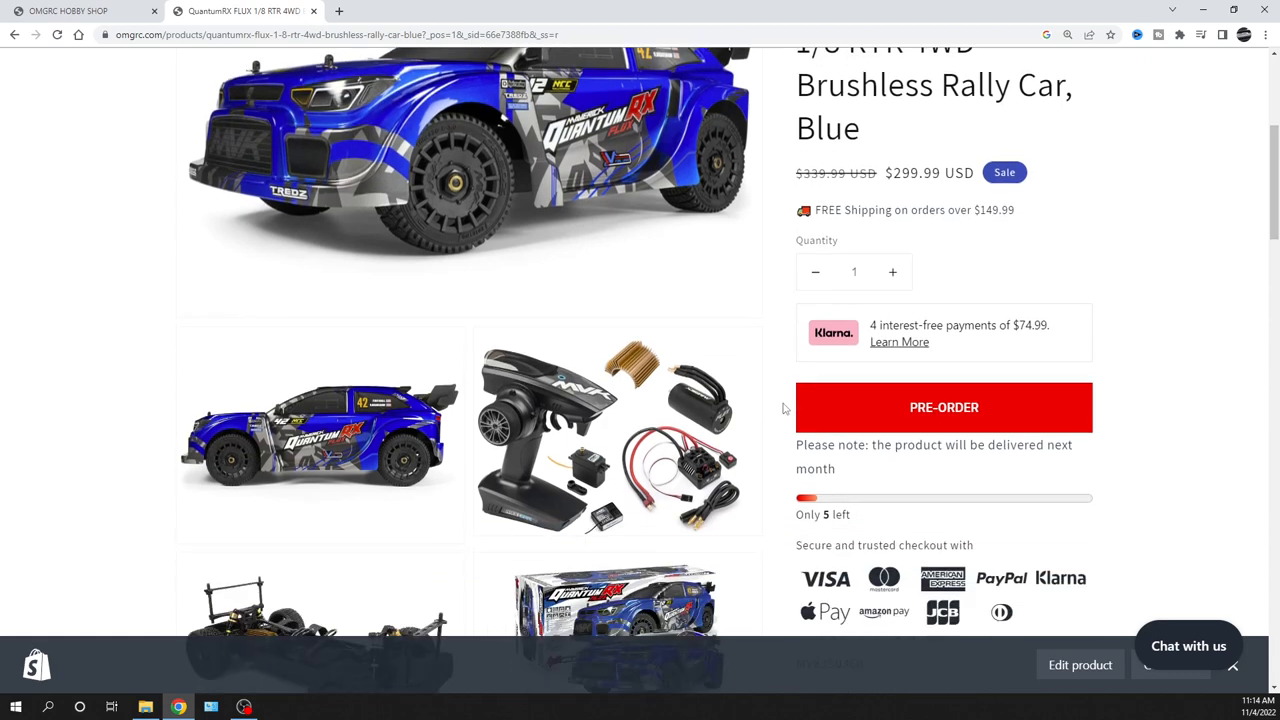
scroll("down", 3)
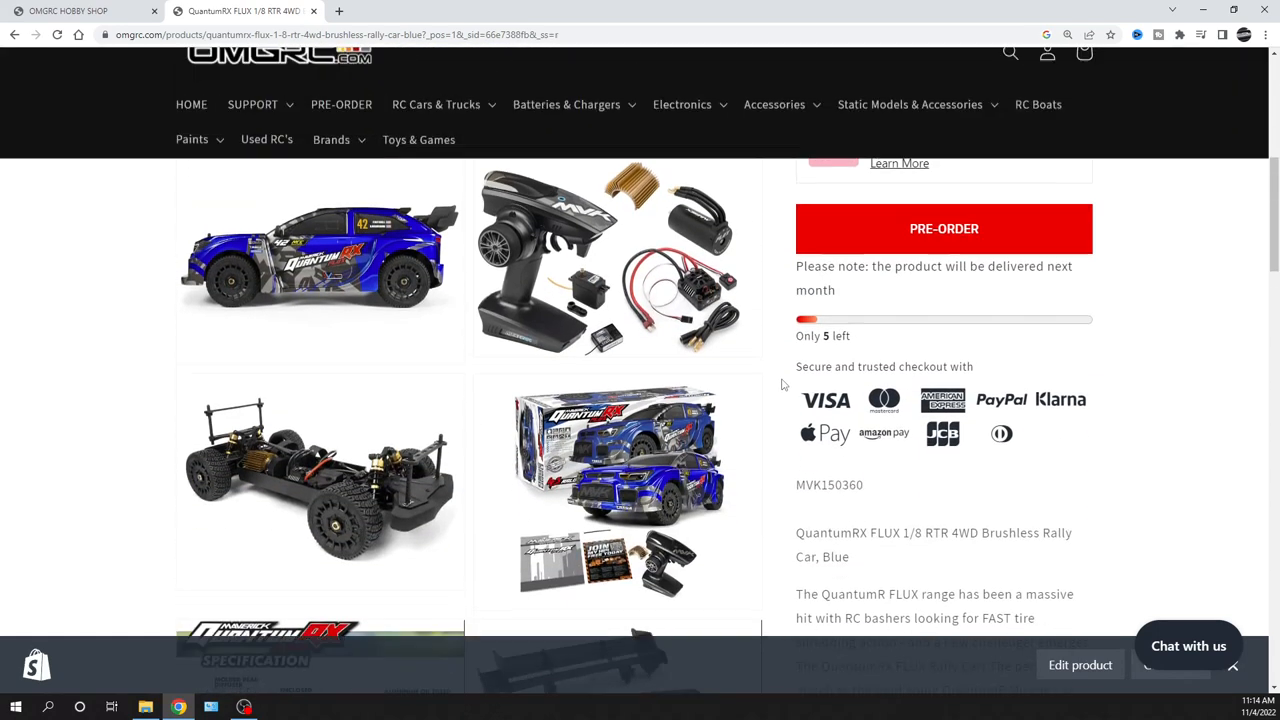
scroll("up", 3)
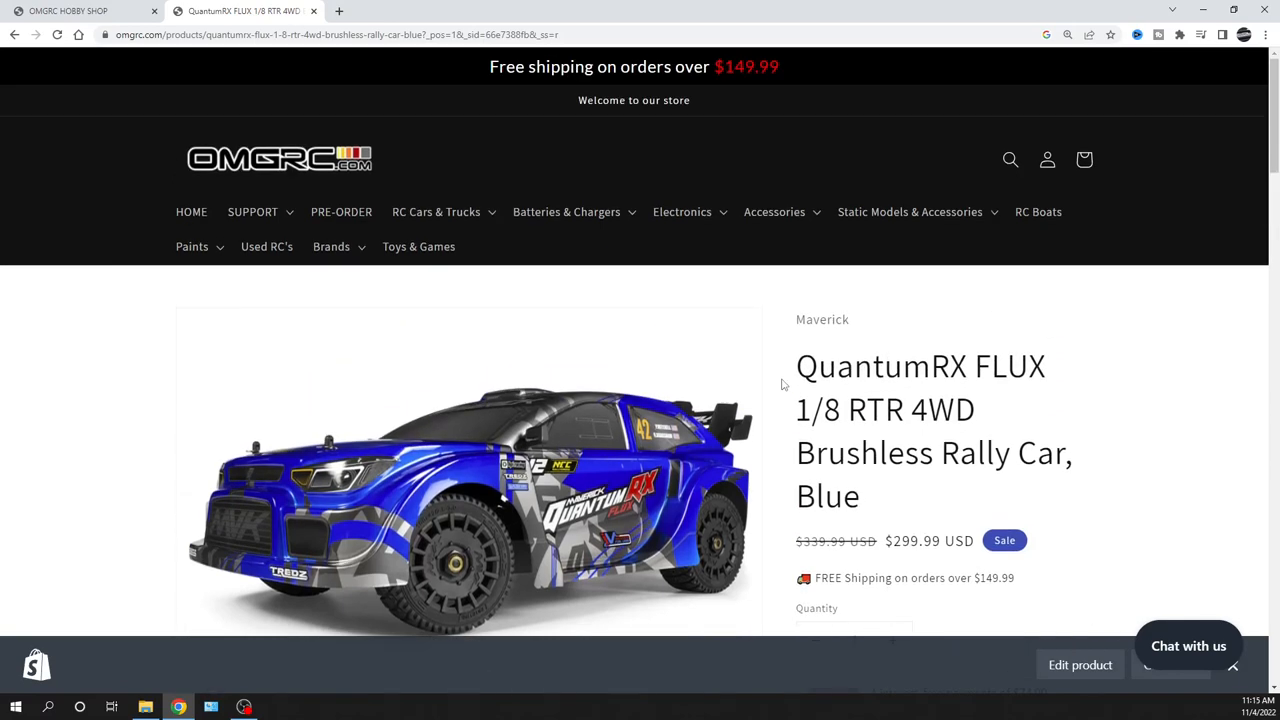
mouse_move(783, 364)
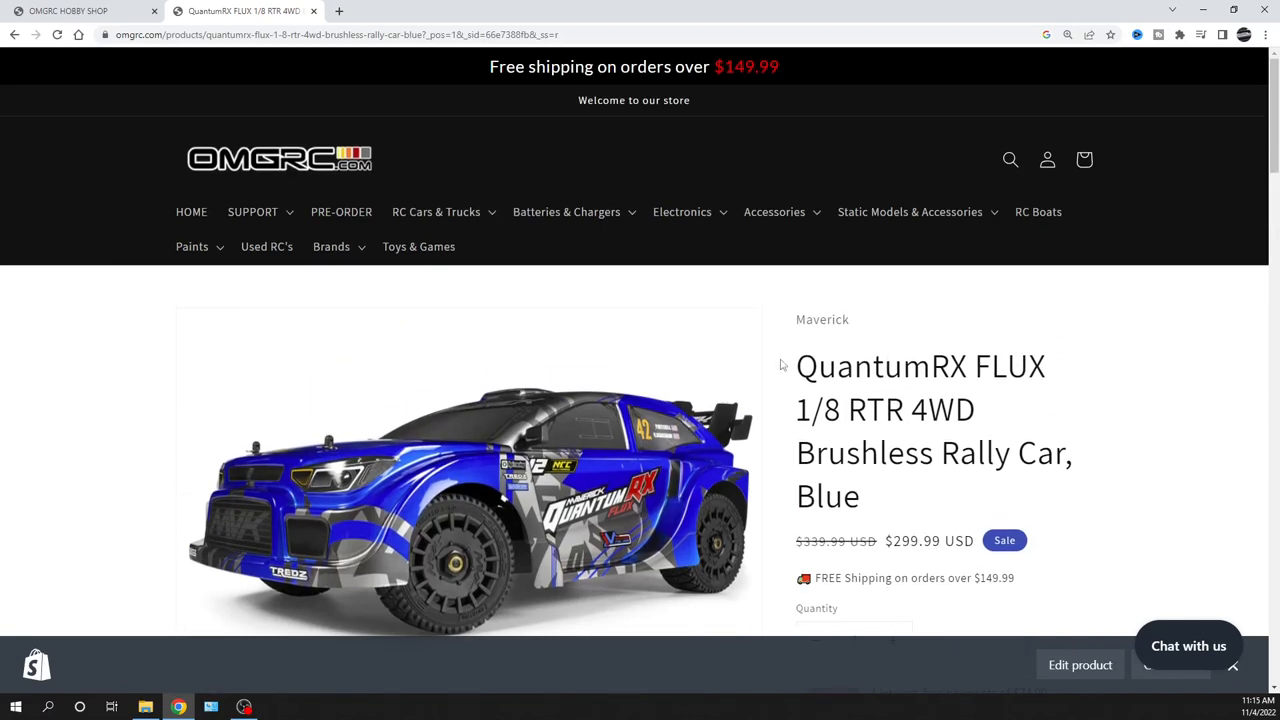